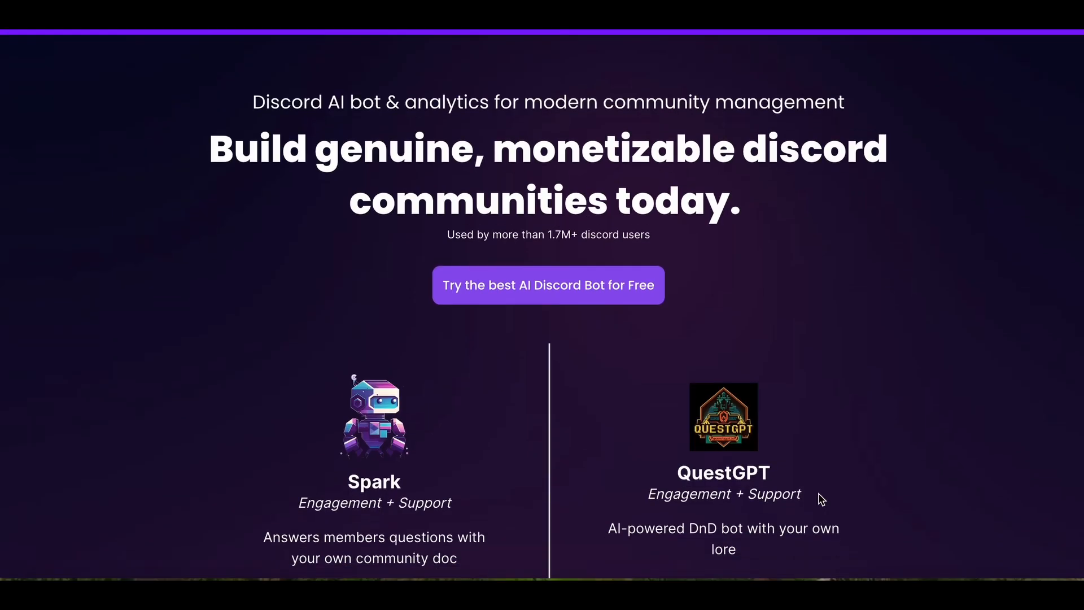
- Scroll past the Web2 & Creators section to the Spectral whitepaper's title and abstract
scroll("down", 3)
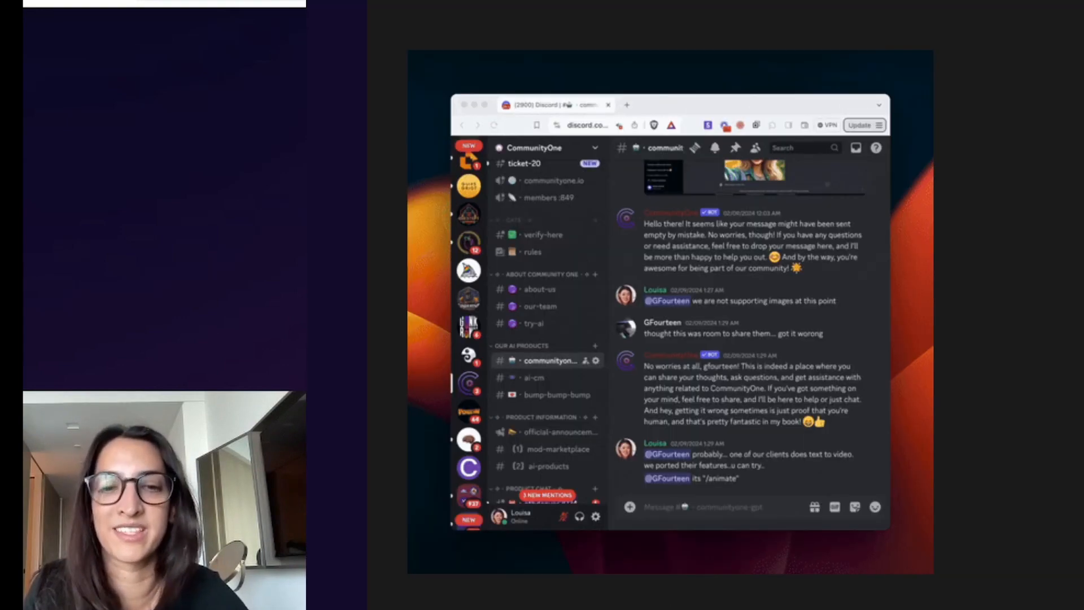
type("what is communityone and how can")
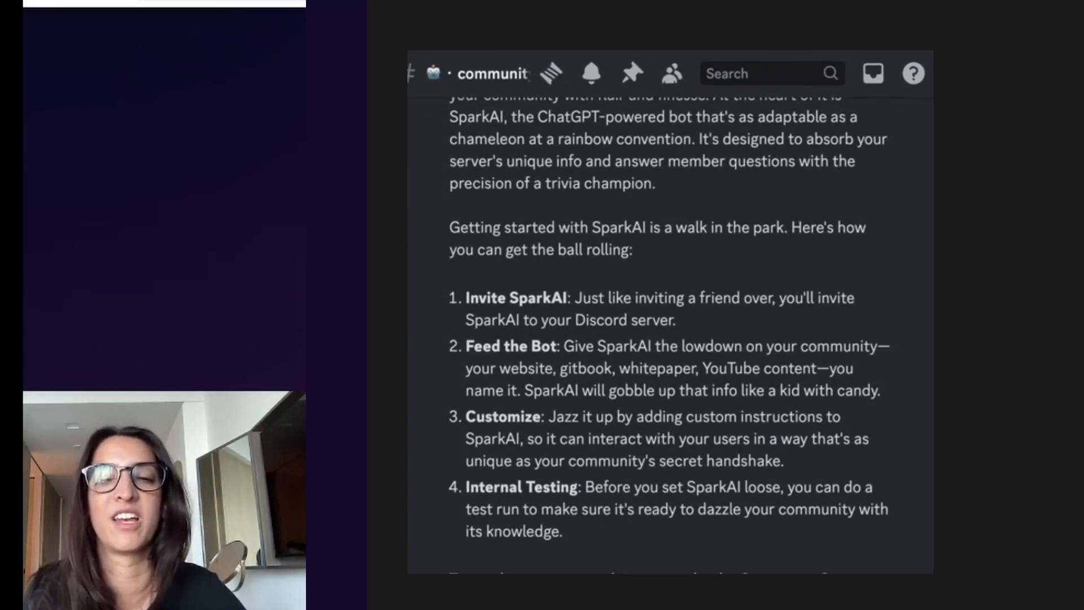
type("what is communityone and h")
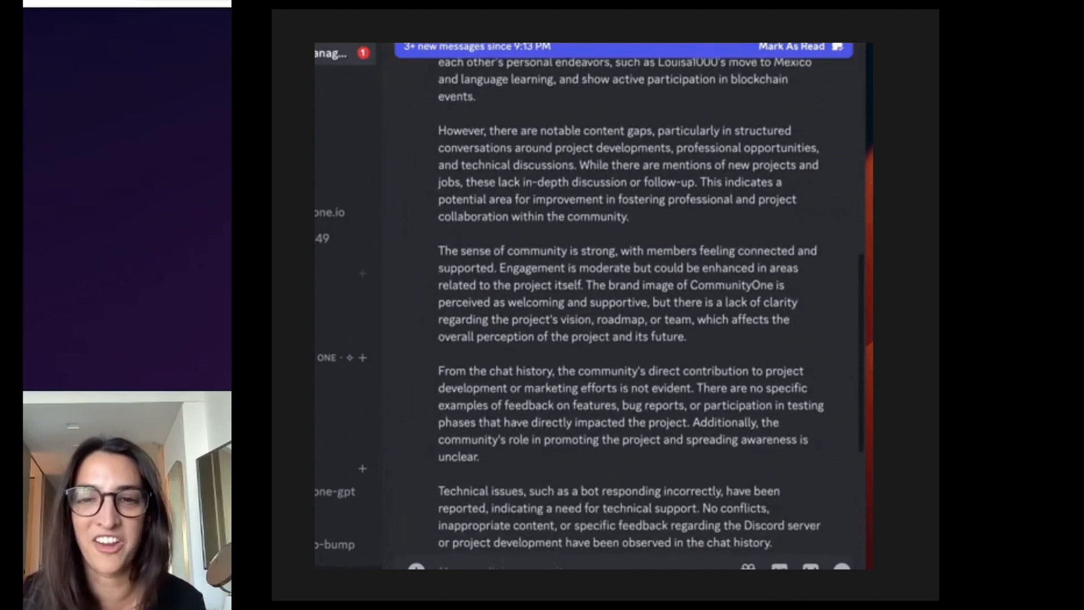
scroll("down", 3)
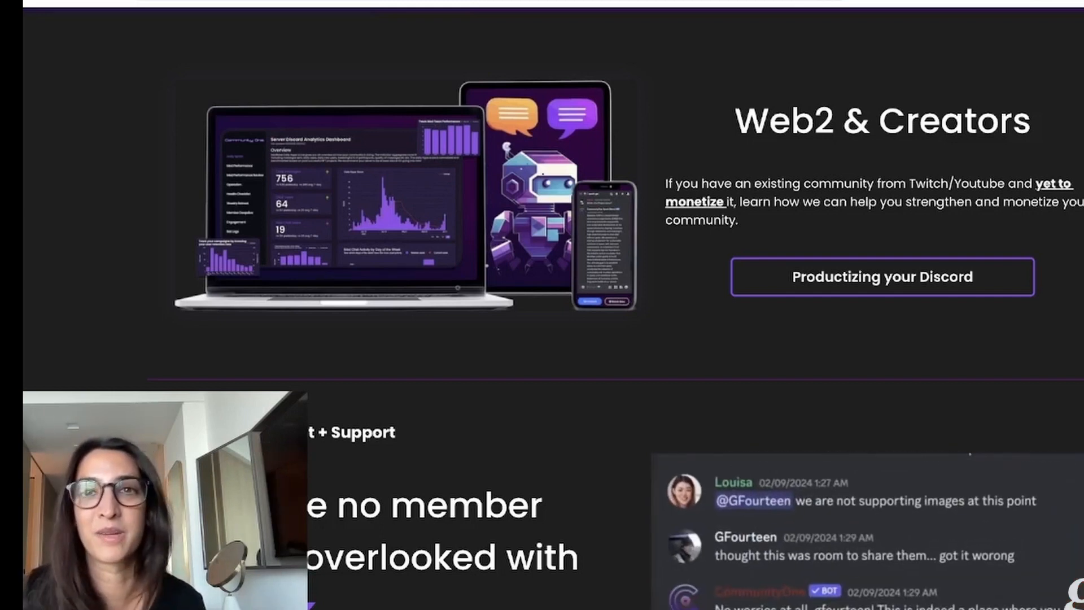
scroll("down", 3)
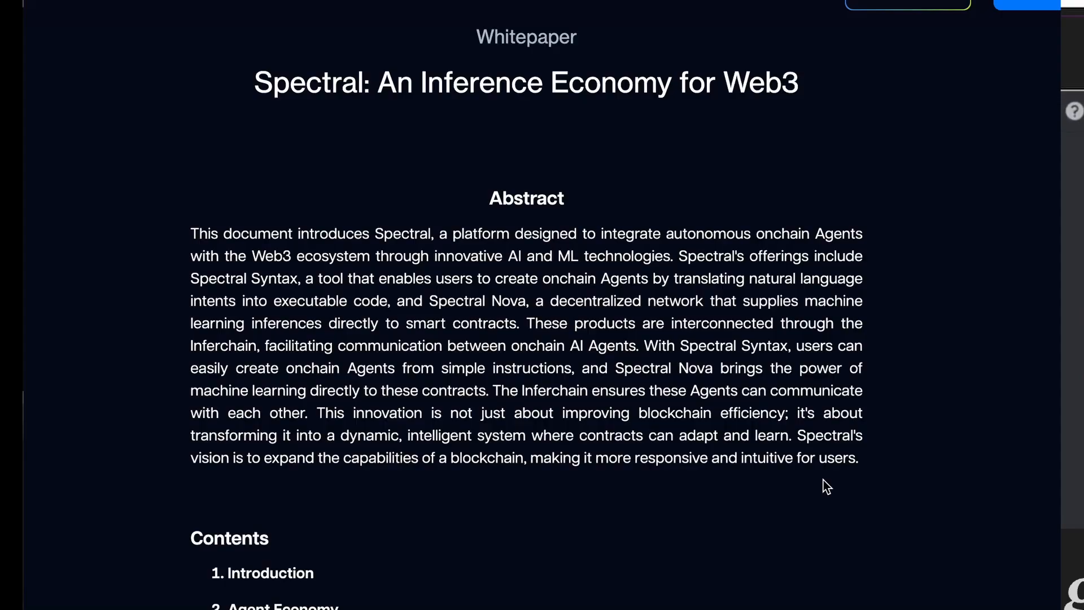
scroll("down", 3)
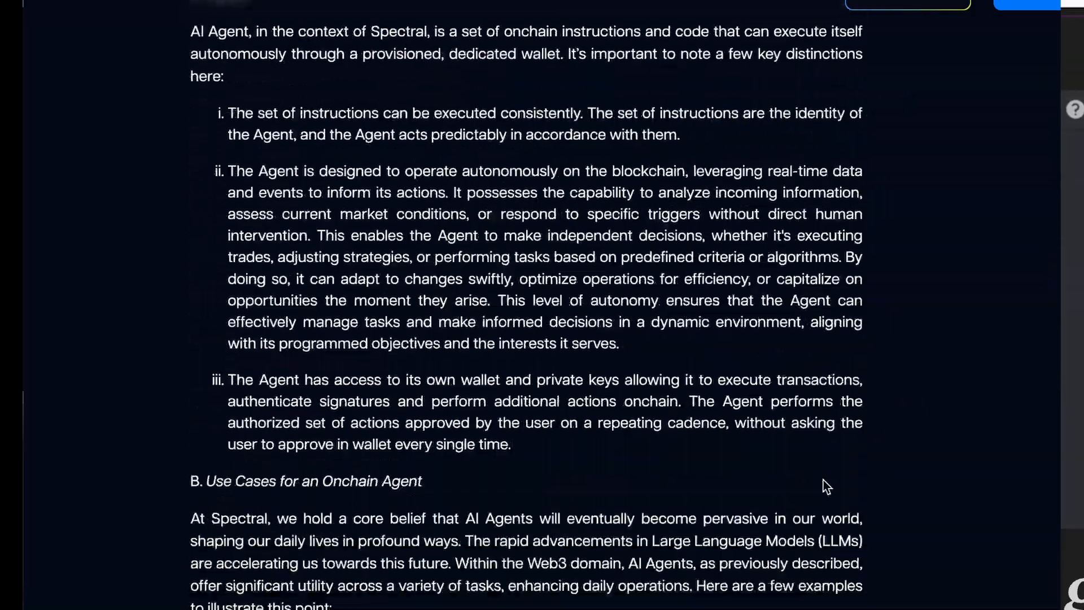
scroll("down", 3)
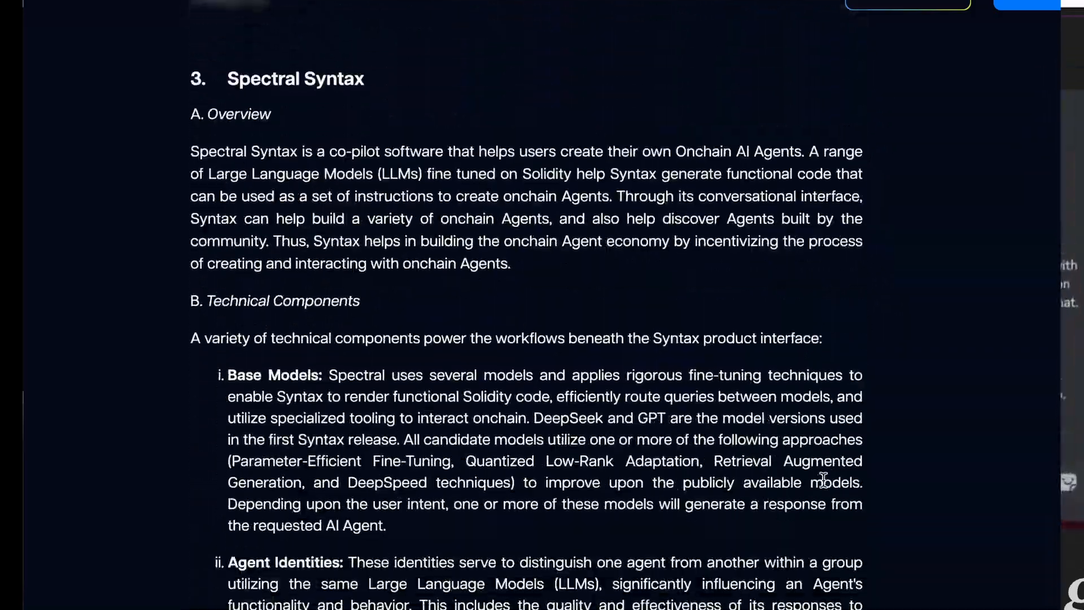
scroll("down", 3)
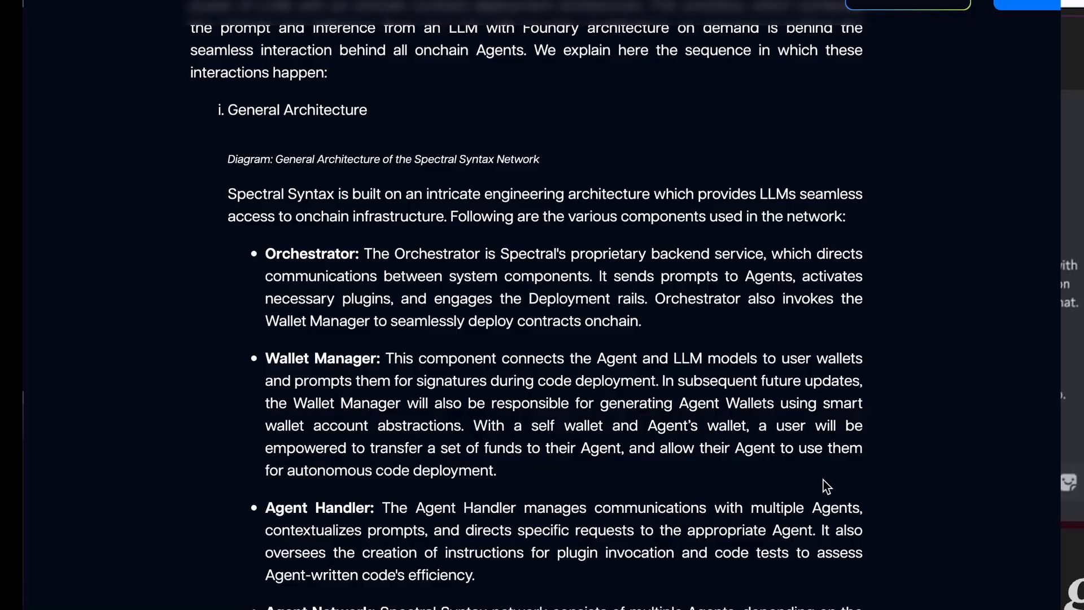
scroll("down", 3)
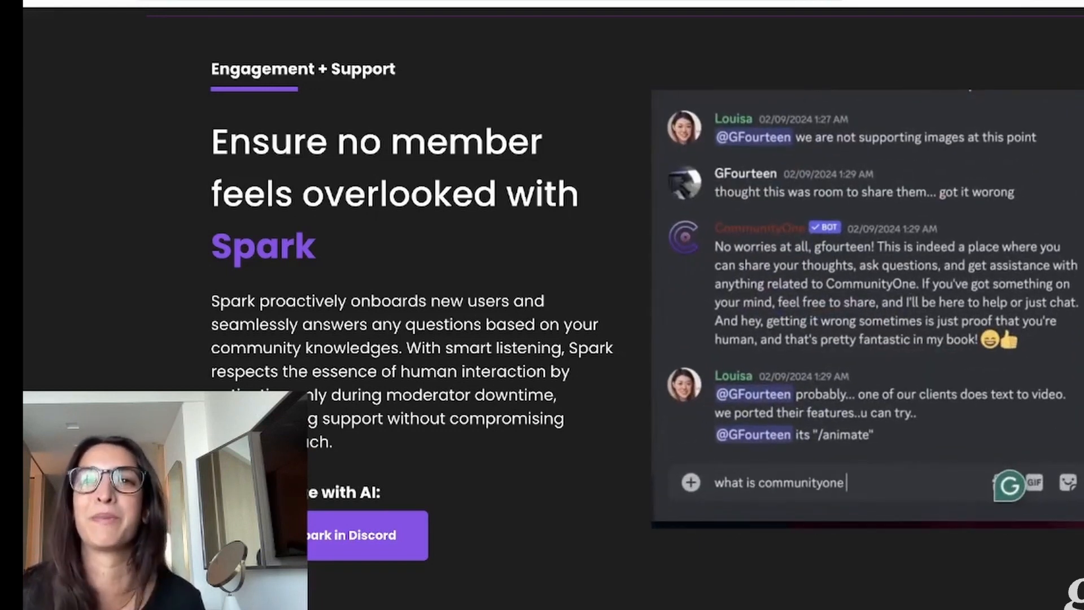
type("and how can I get started w")
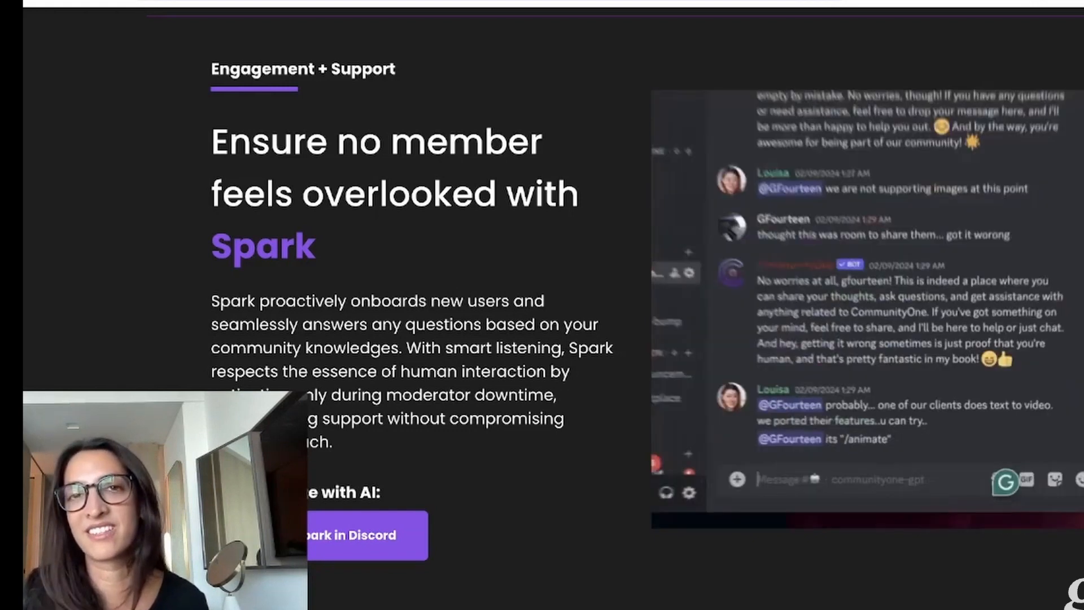
- Scroll to Spark as its demo asks the bot how to get started with CommunityOne
type("what is communityone and how can I GET")
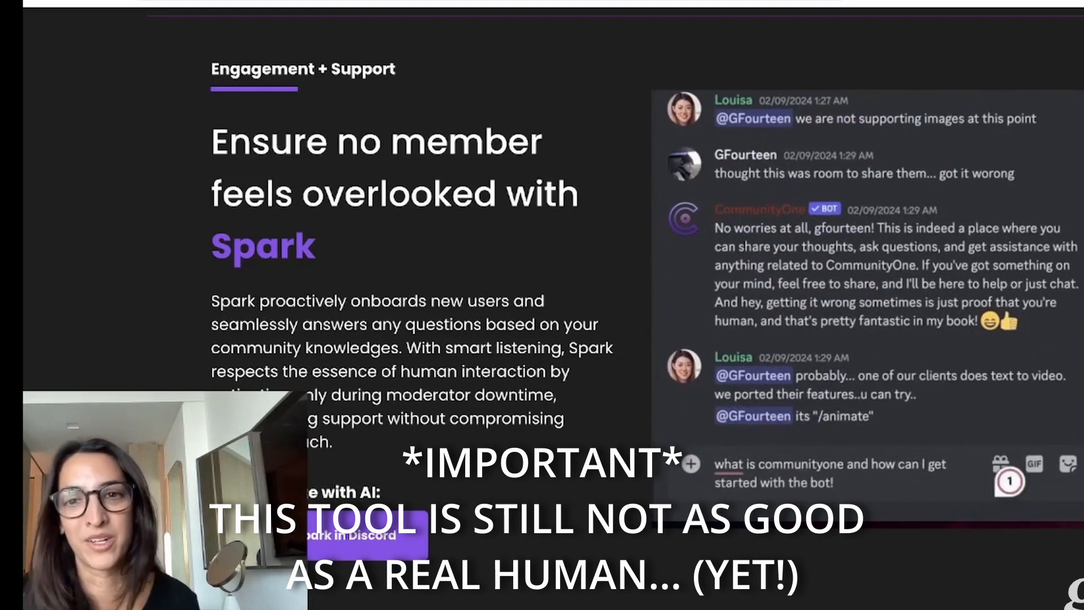
scroll("down", 3)
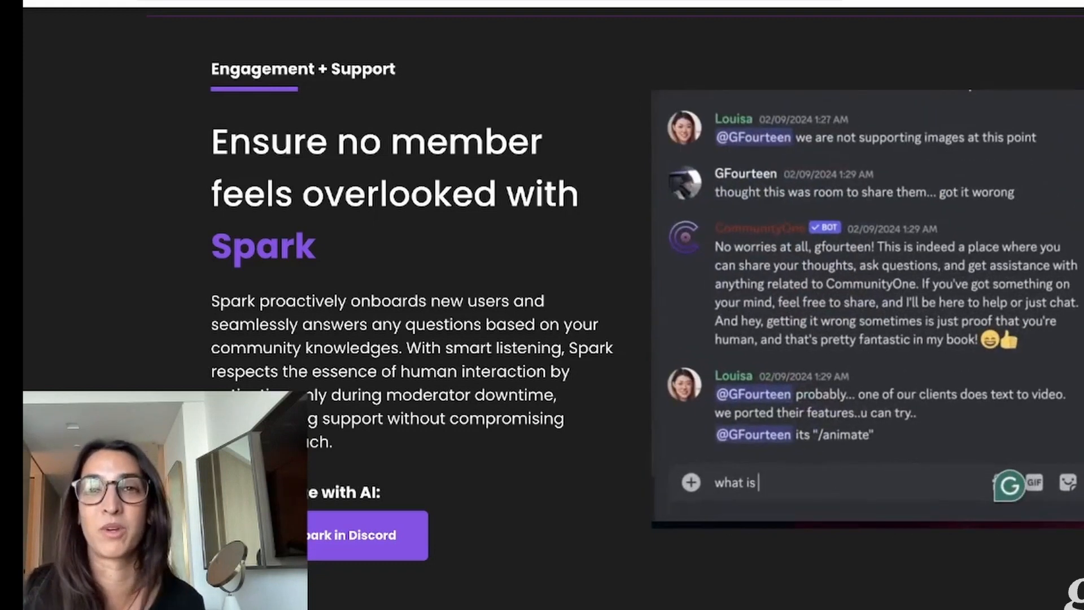
type("communityone and how can I get started with the bot")
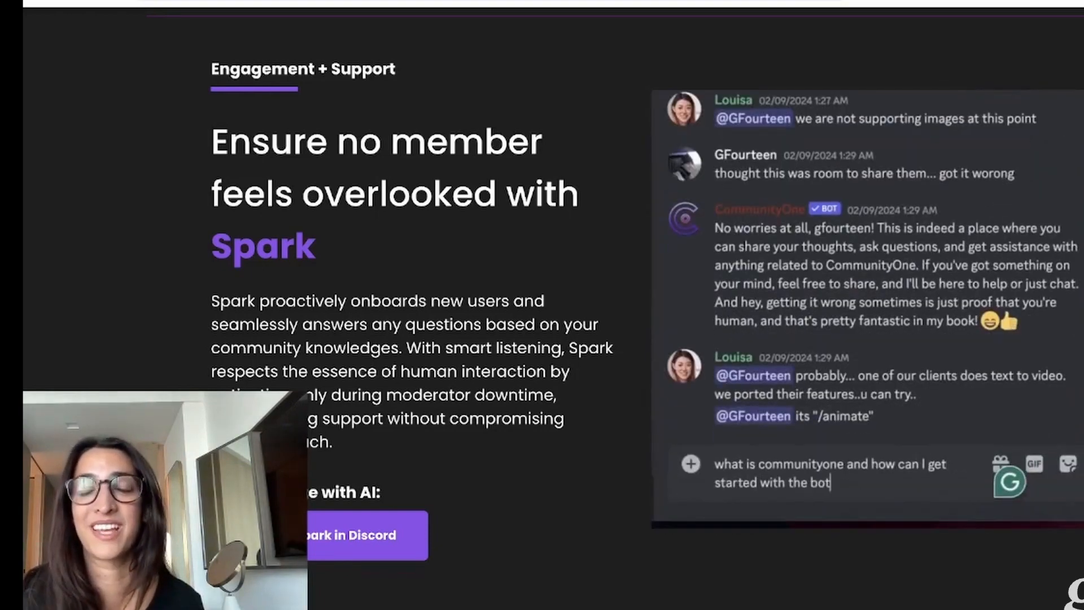
type("GE")
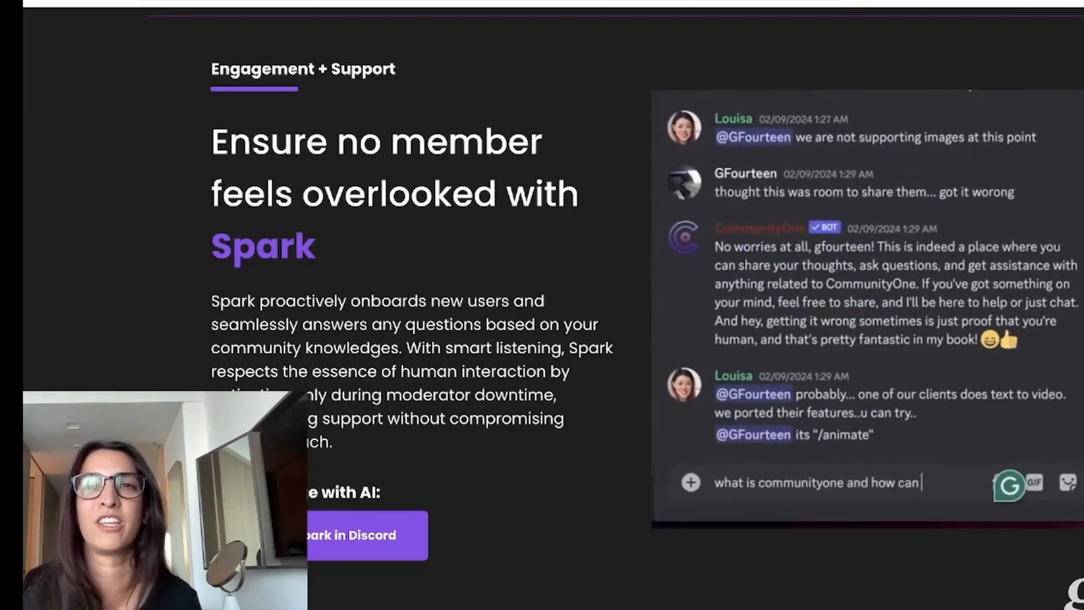
type("I get started with the bot")
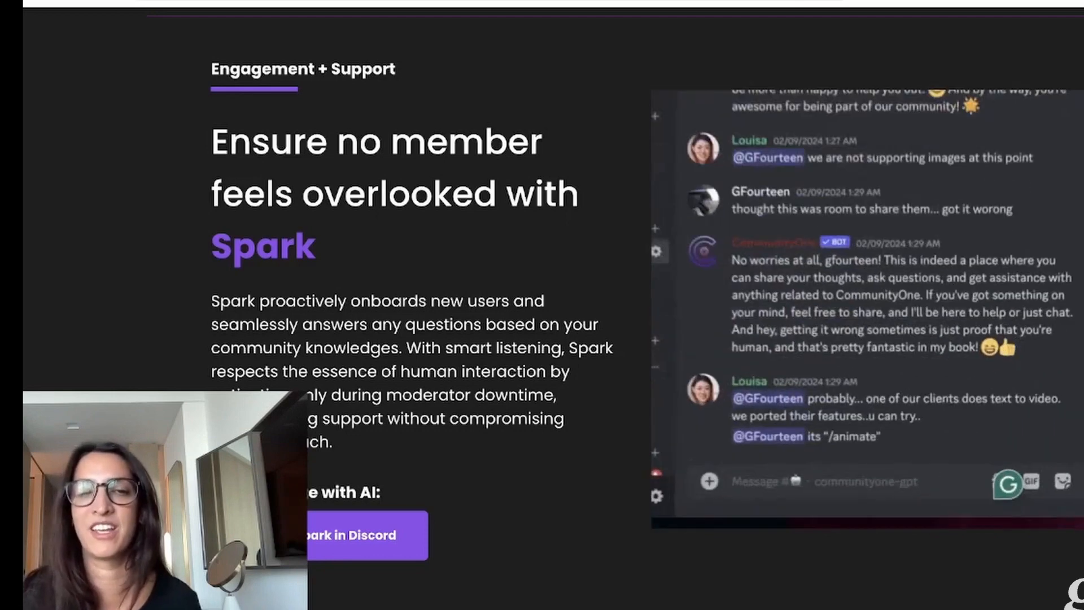
type("what is communityone and how can I GET")
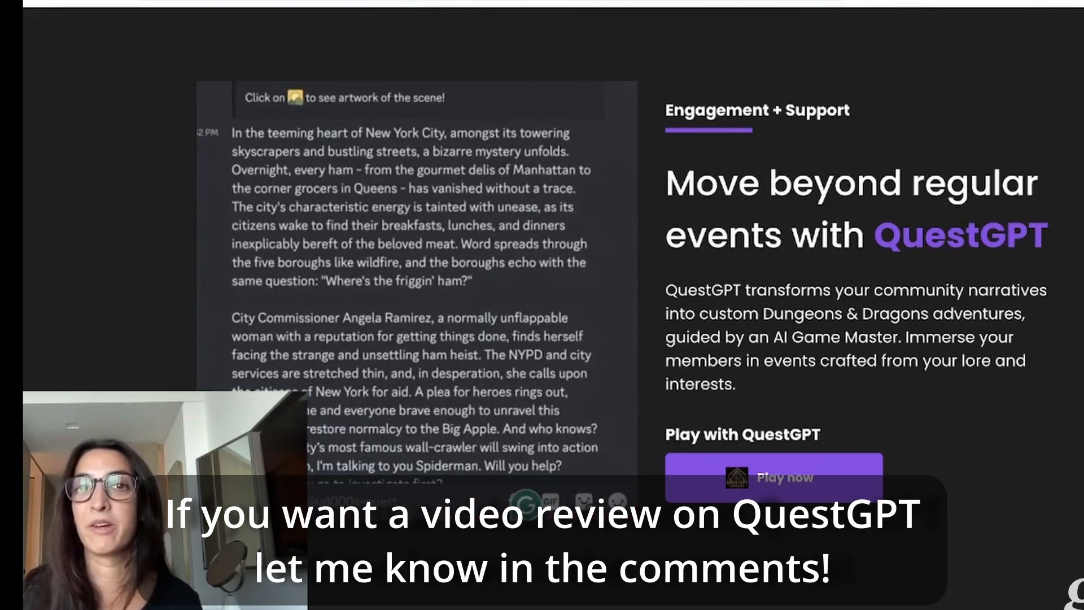
- Scroll past Spark to the QuestGPT section with its Play now button
scroll("down", 3)
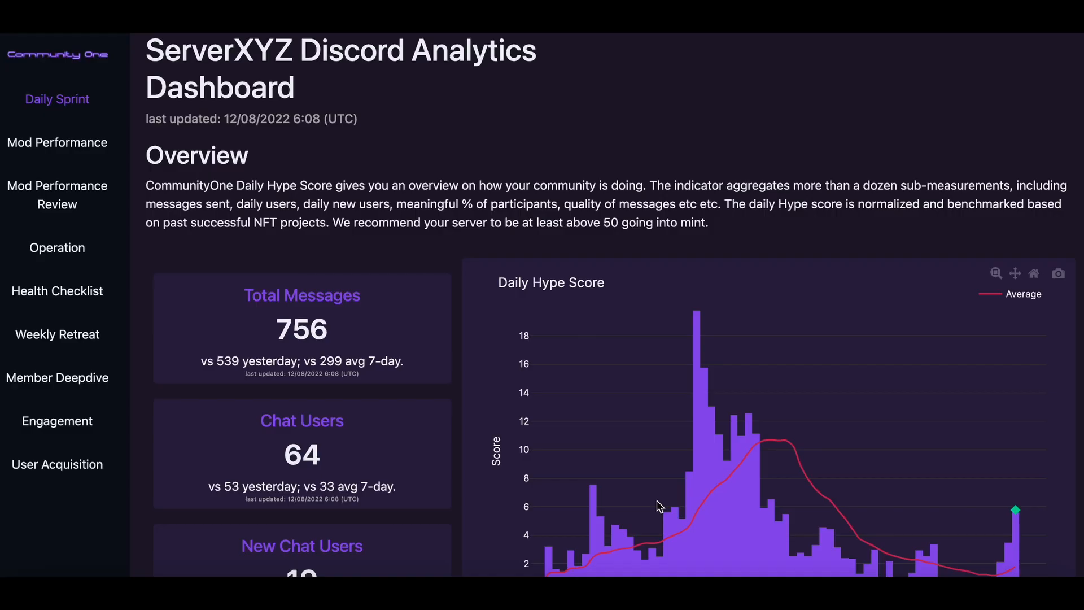
- Scroll the dashboard charts, then view the Operation, Mod Performance and Health Checklist pages
scroll("down", 3)
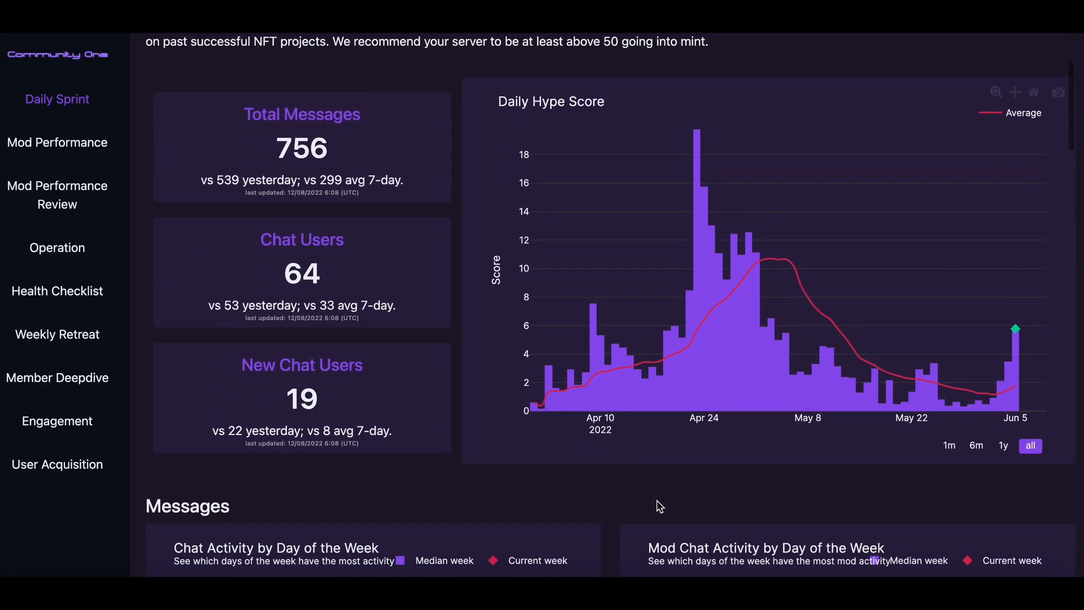
scroll("down", 3)
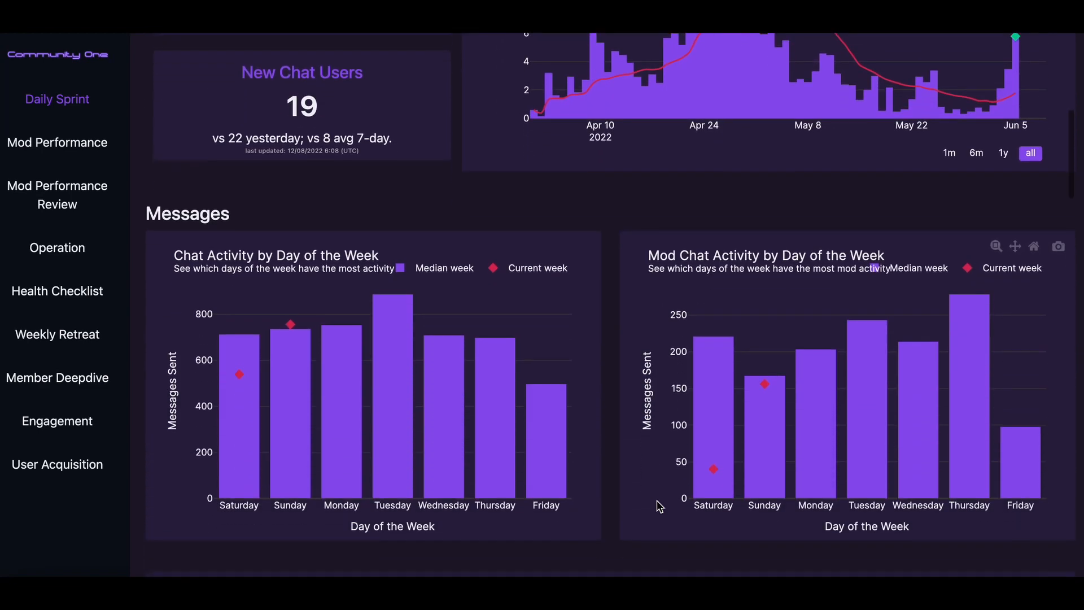
scroll("down", 3)
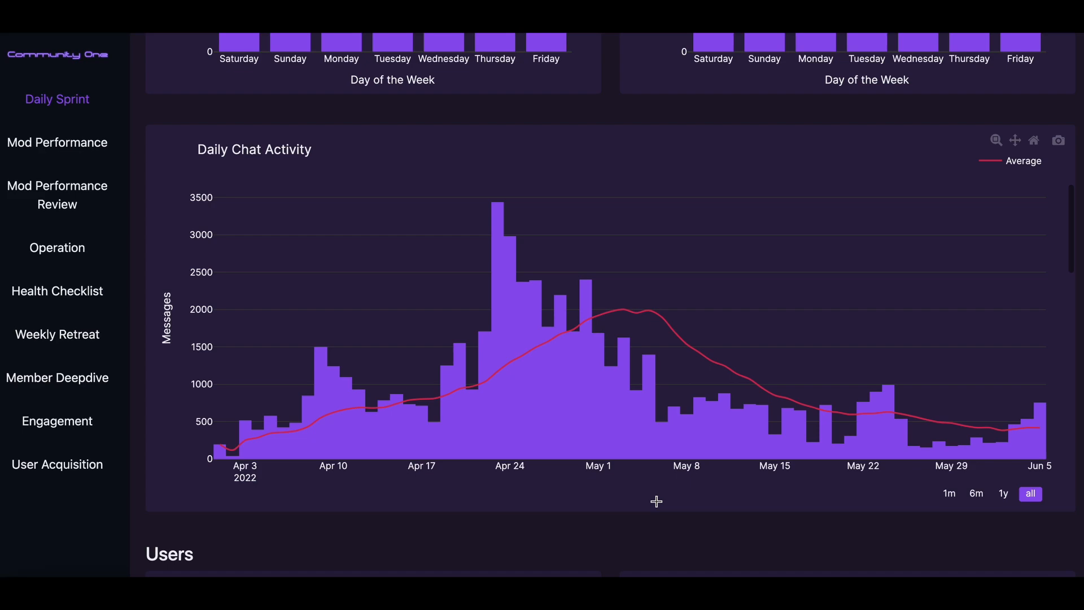
scroll("down", 3)
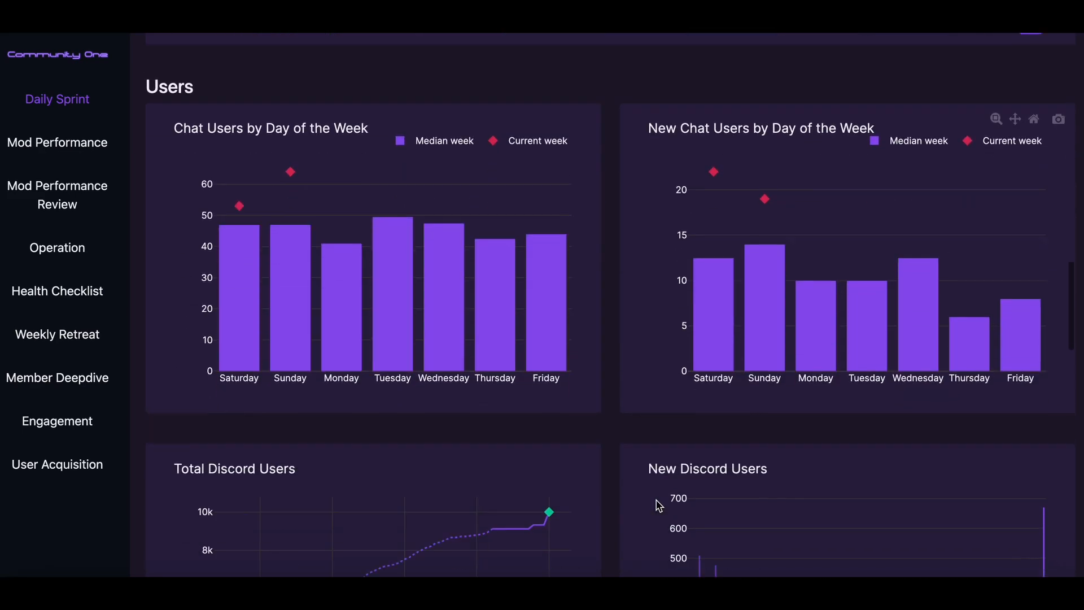
left_click(57, 248)
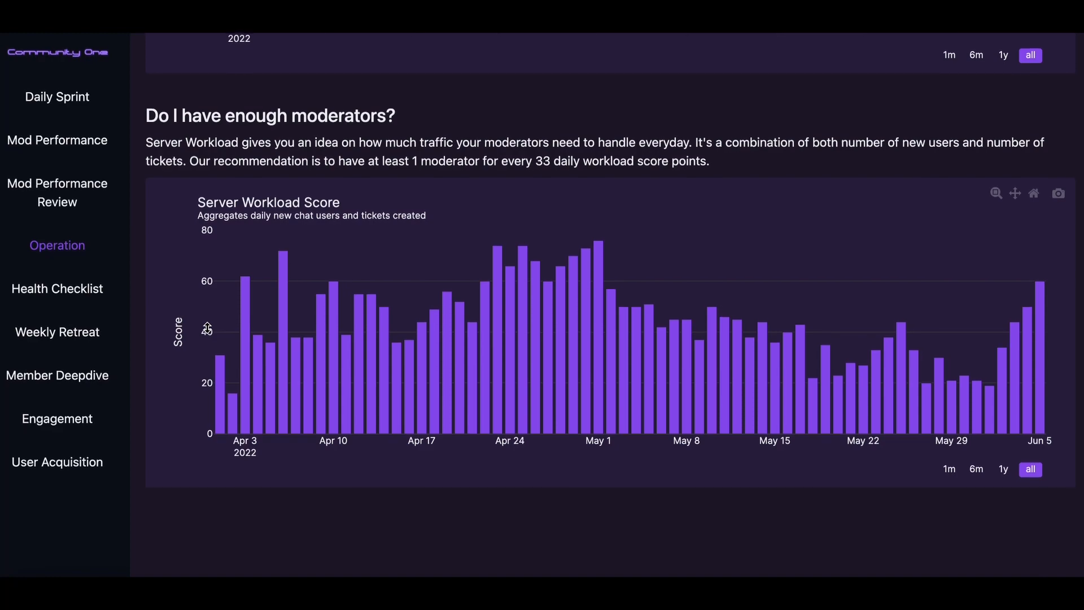
left_click(57, 139)
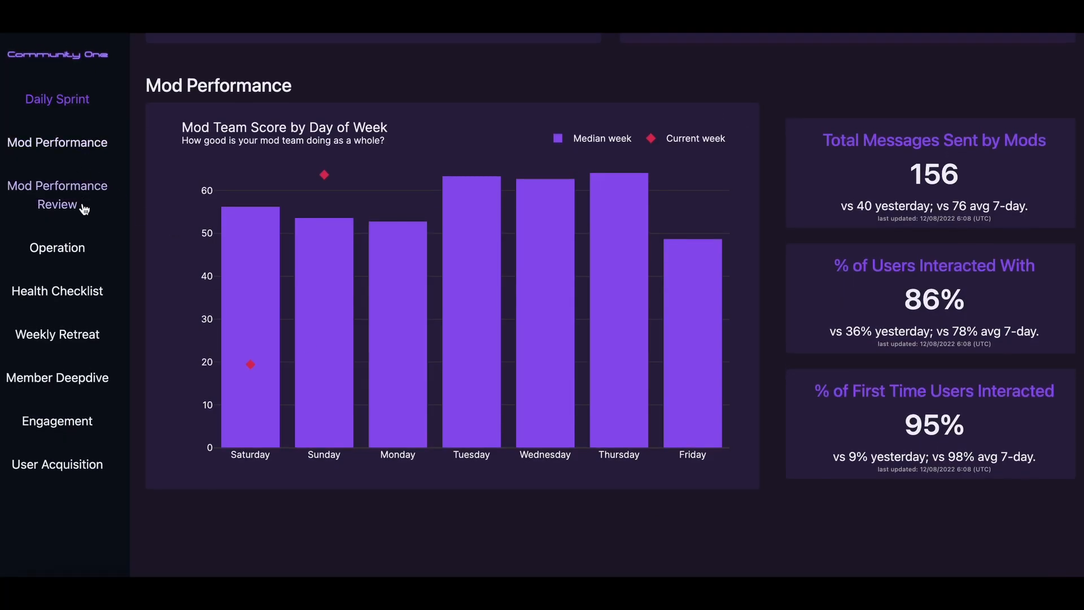
left_click(56, 290)
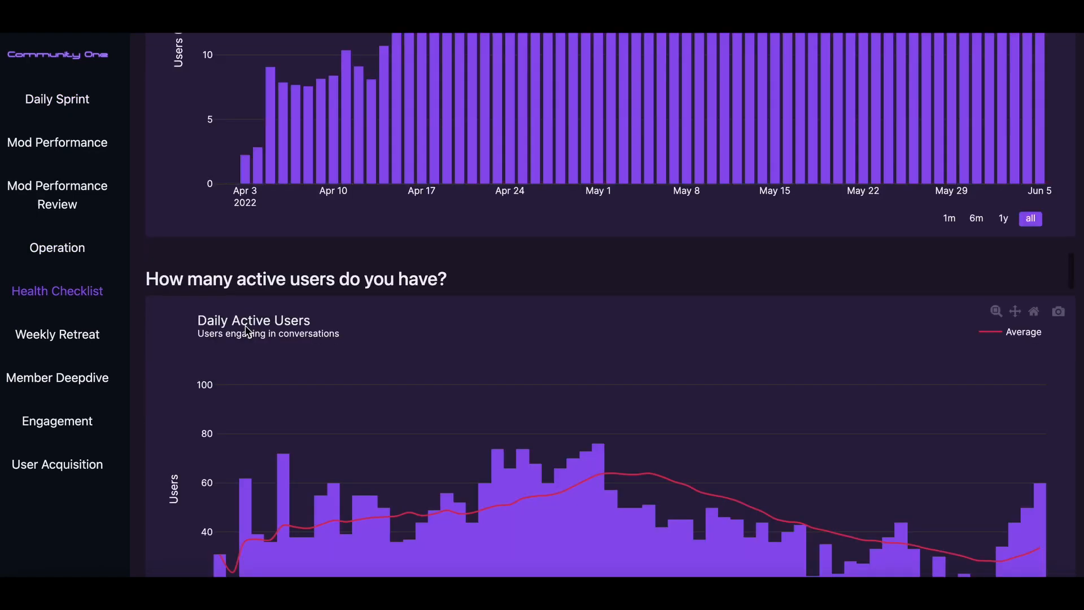
- Scroll through active users, retention, uniformity and GIF charts to the single-message users chart
scroll("down", 3)
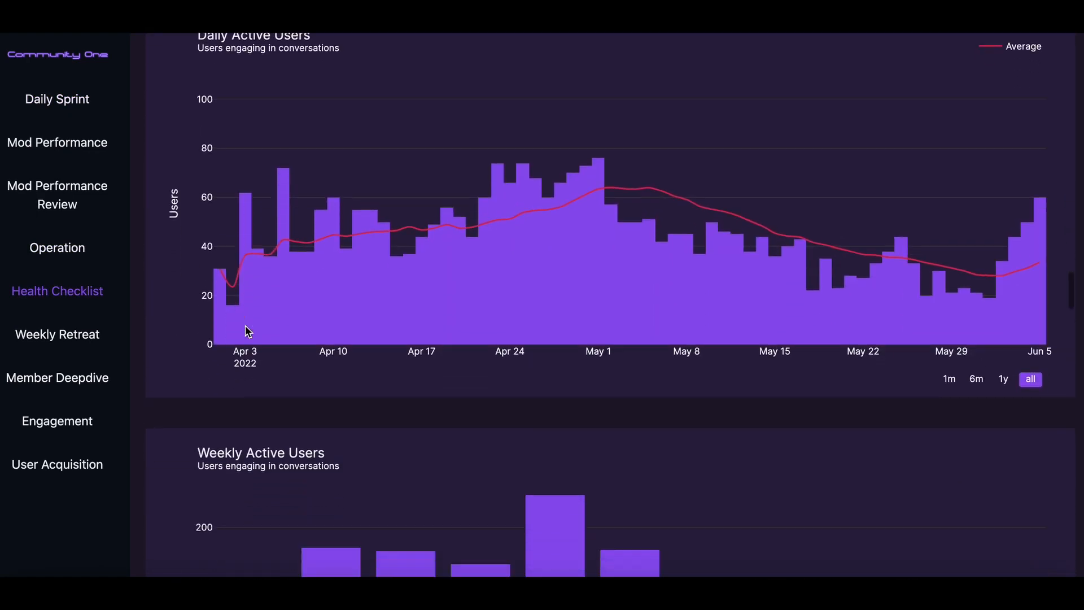
scroll("down", 3)
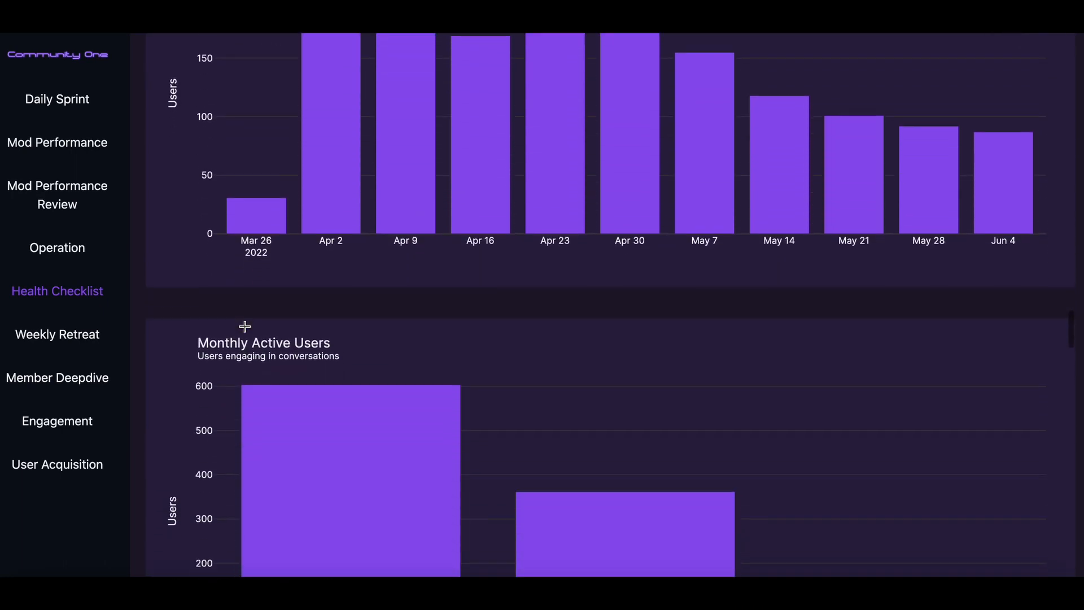
scroll("down", 3)
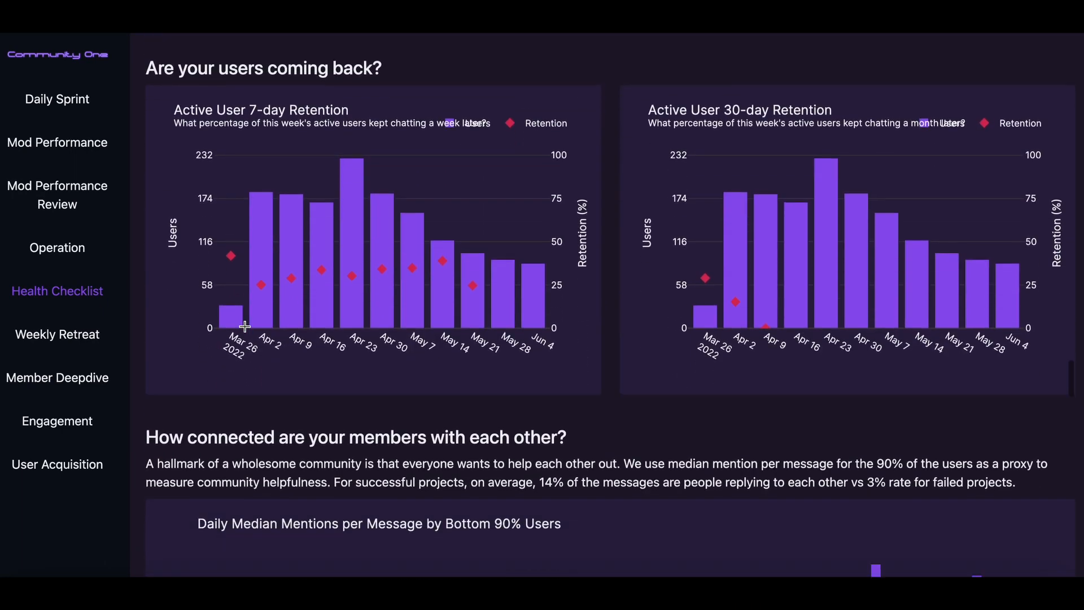
scroll("down", 3)
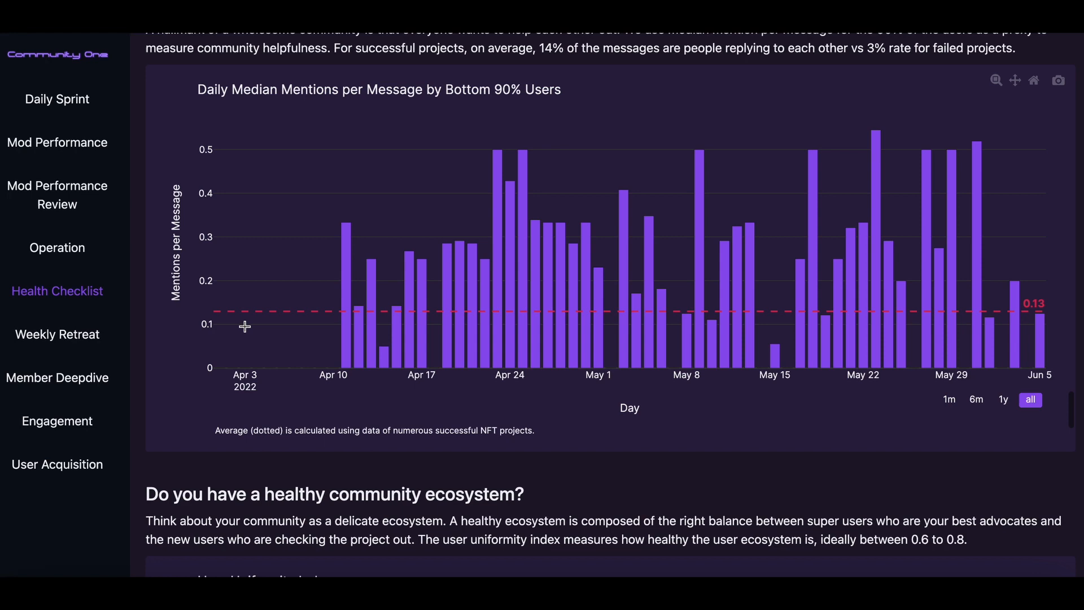
scroll("down", 3)
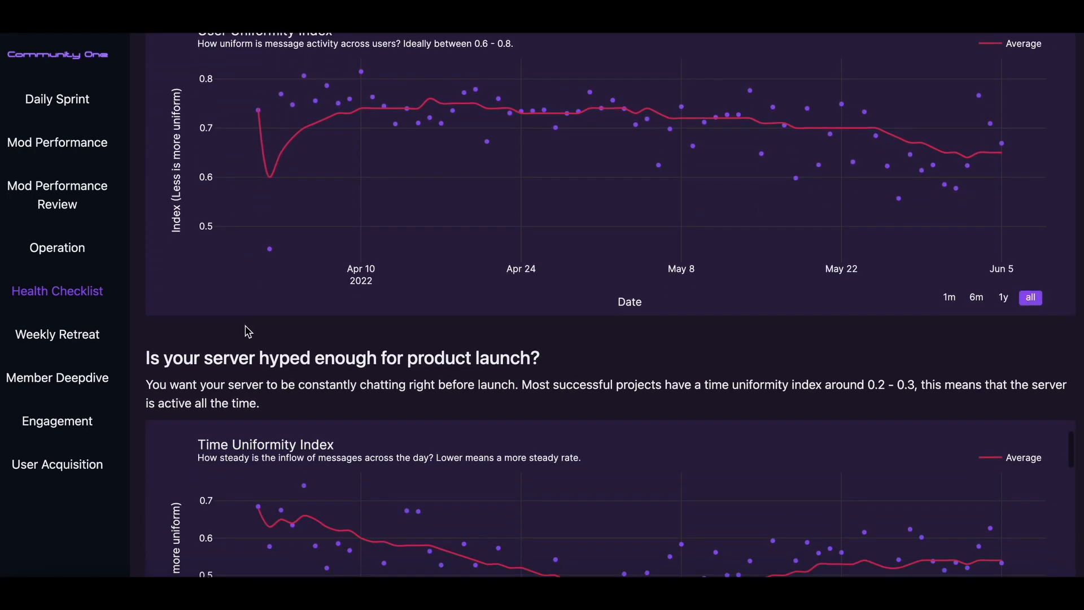
scroll("down", 3)
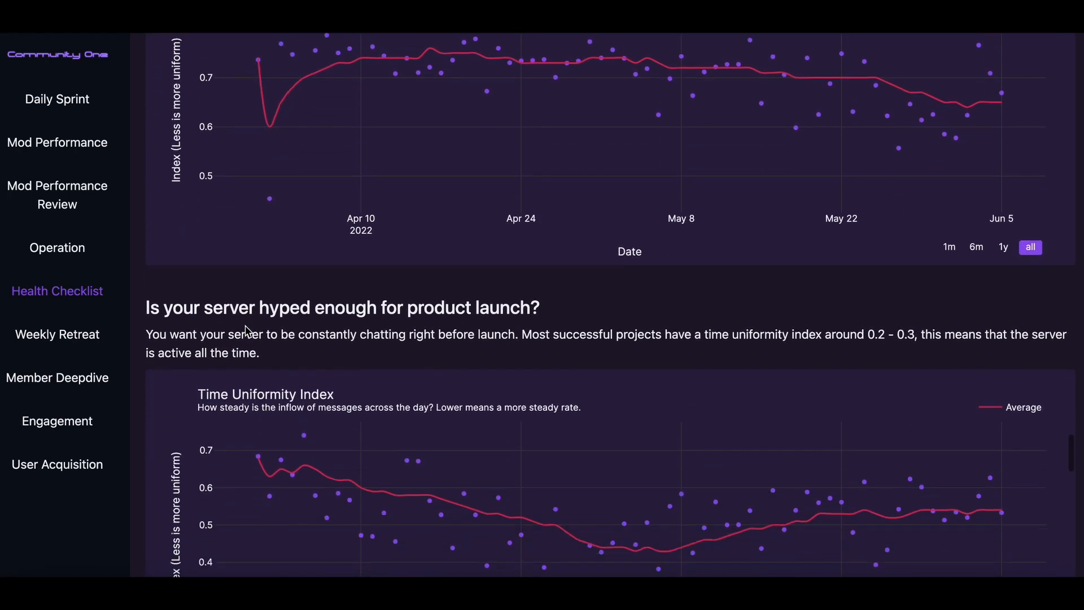
scroll("down", 3)
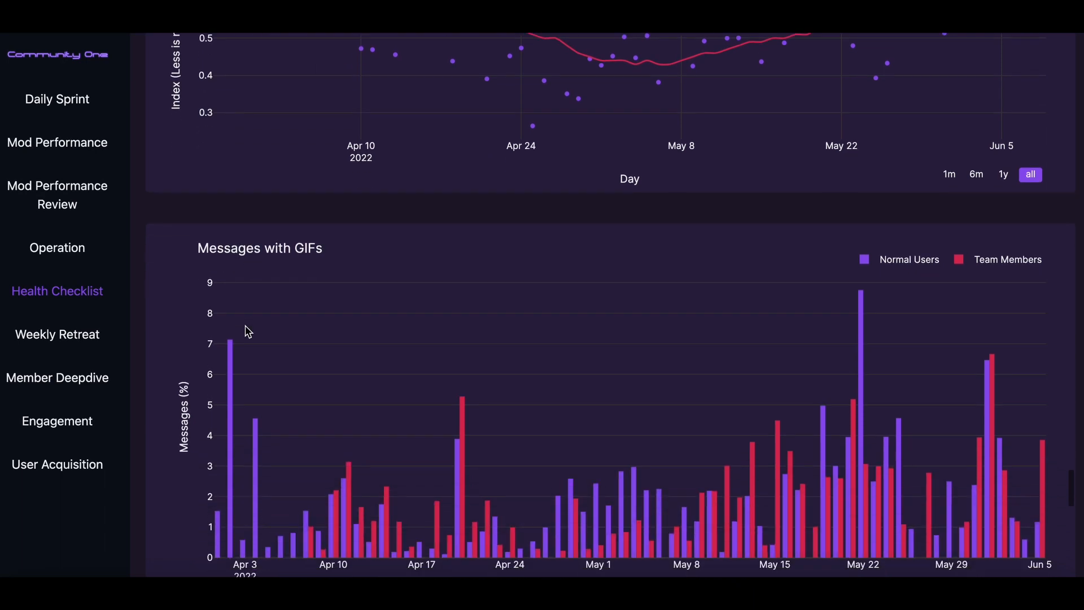
scroll("down", 3)
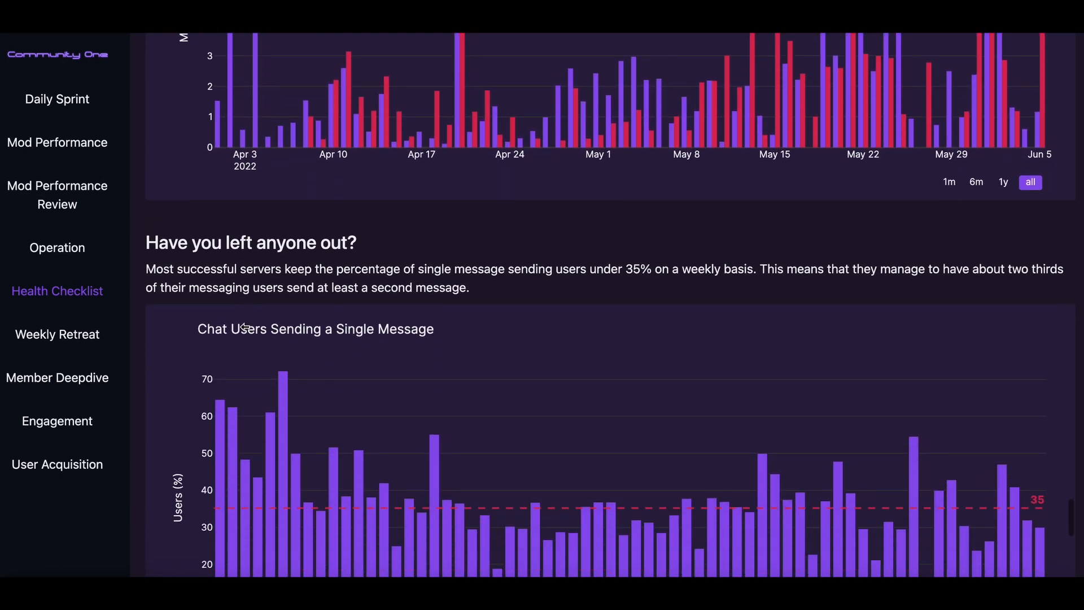
scroll("down", 3)
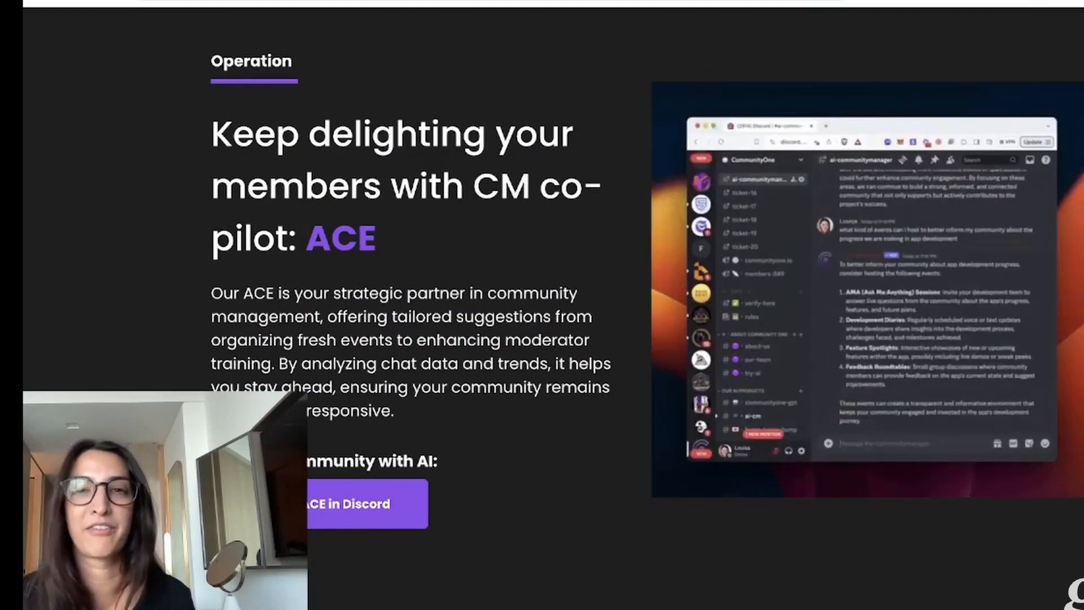
- Watch the ACE demo report, then view the AI Community Guru track-channels setup docs
type("tell me more on how to make a develo")
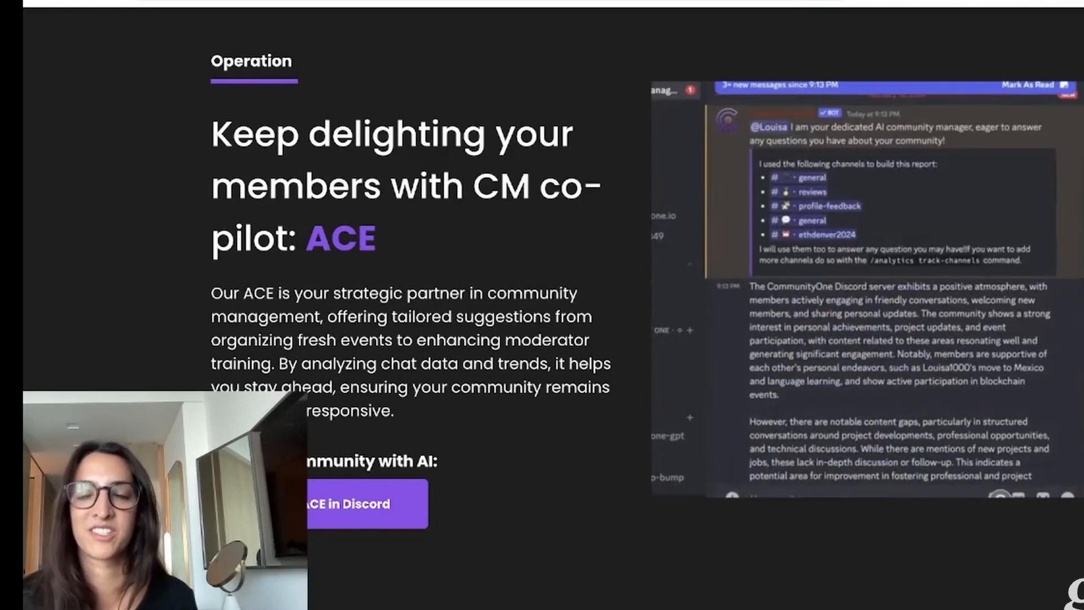
scroll("down", 3)
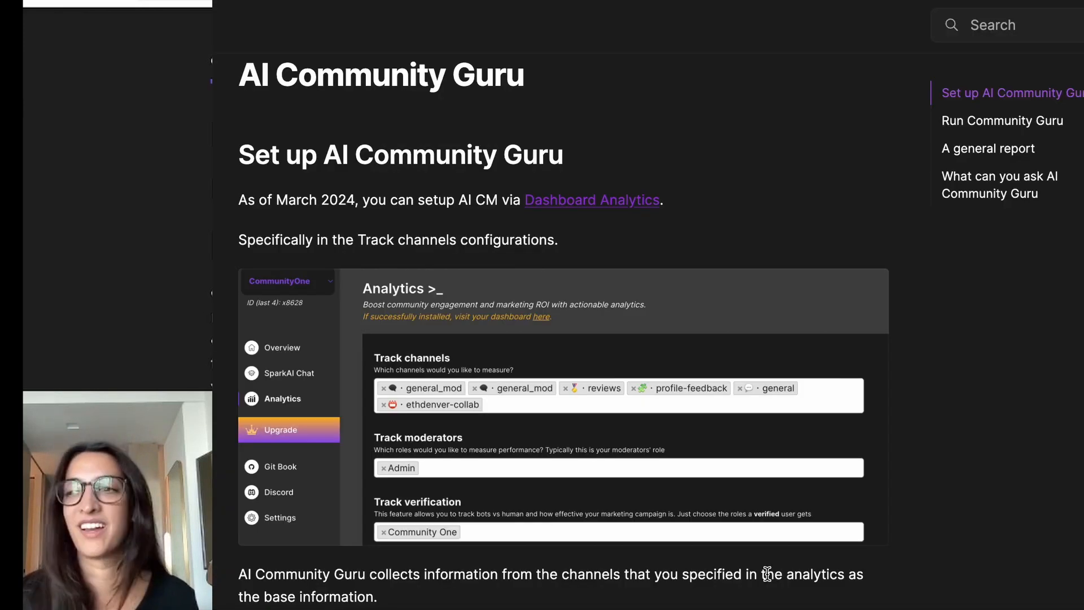
- Scroll the Run Community Guru docs past the Daily Hype Score chart to 'A general report'
scroll("down", 3)
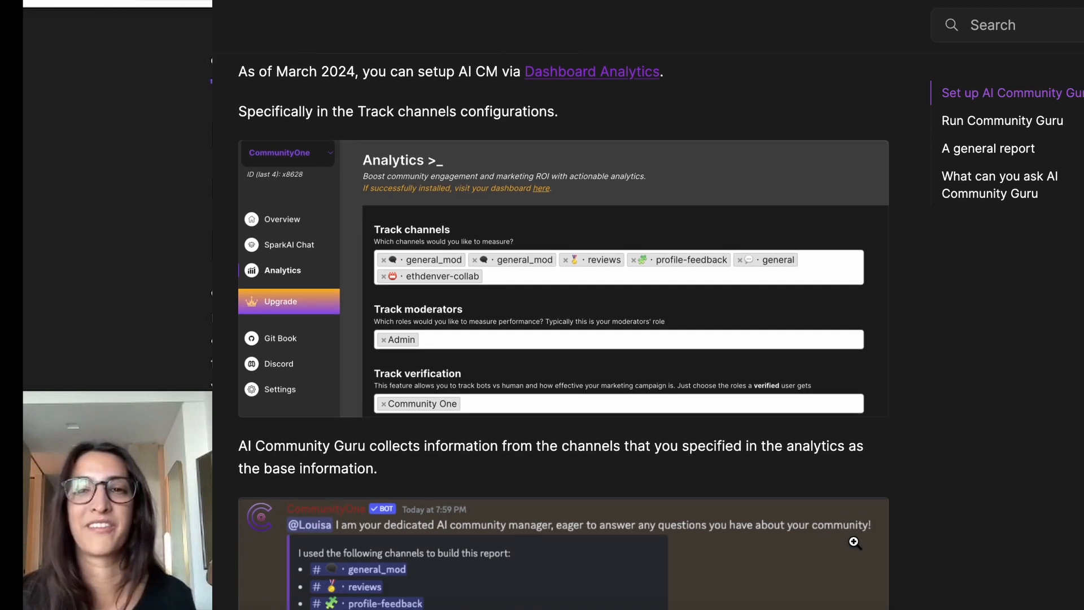
scroll("down", 3)
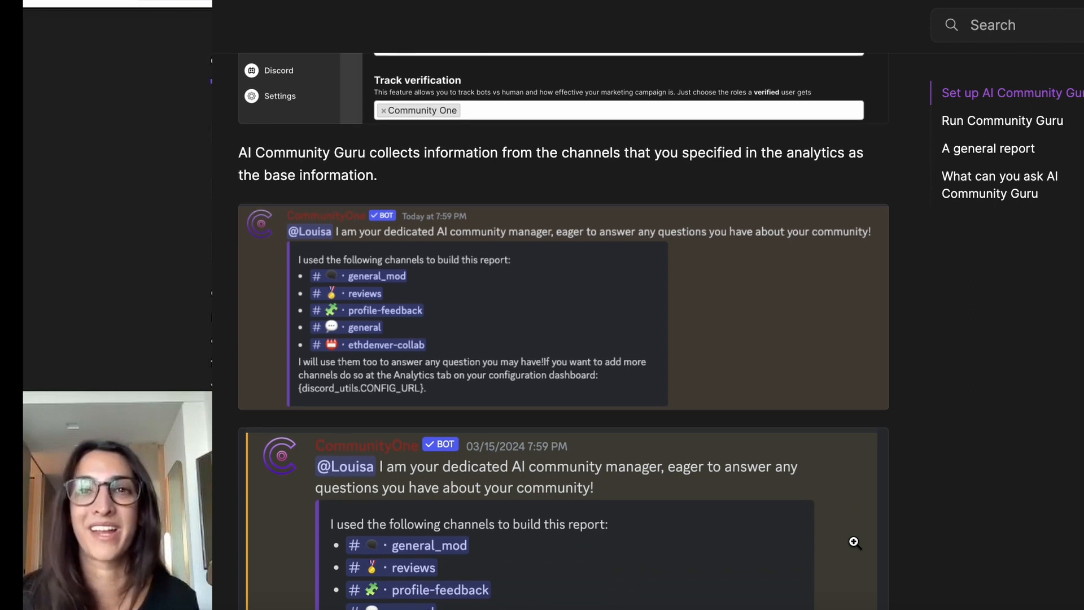
scroll("down", 3)
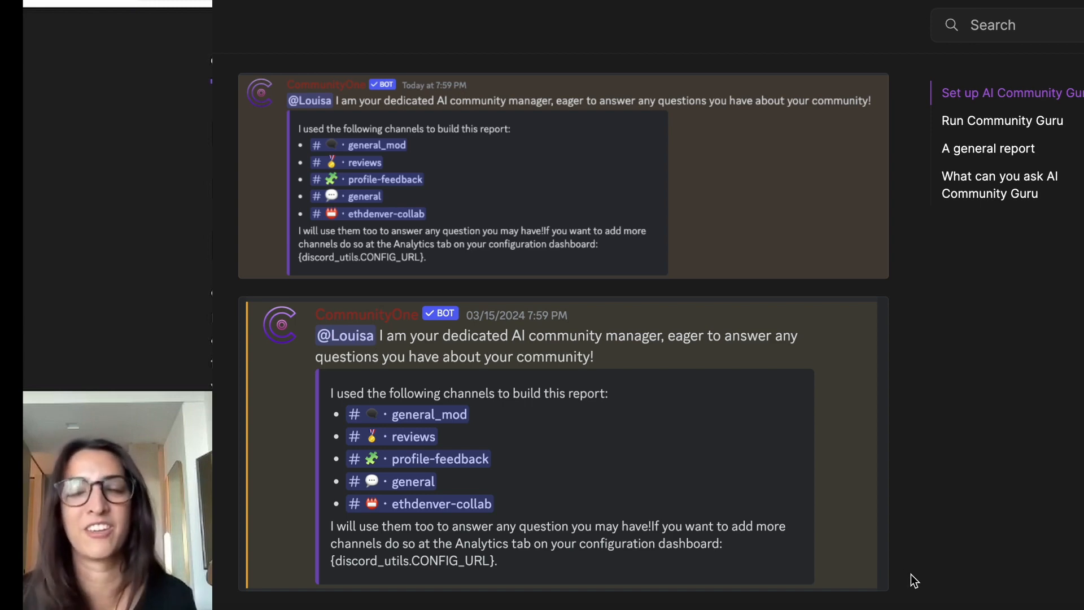
scroll("down", 3)
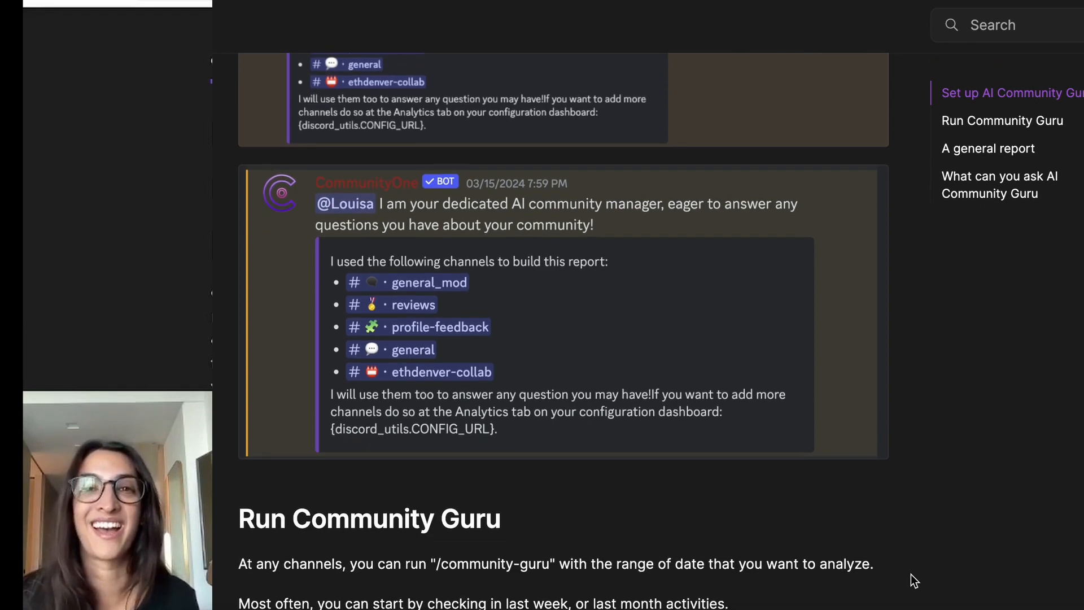
scroll("down", 3)
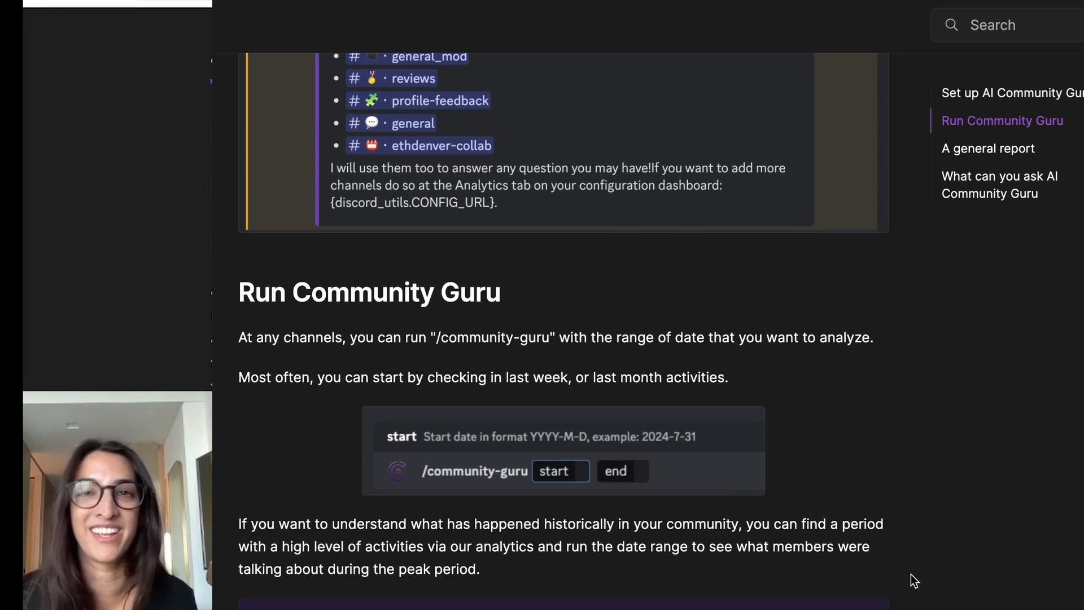
scroll("down", 3)
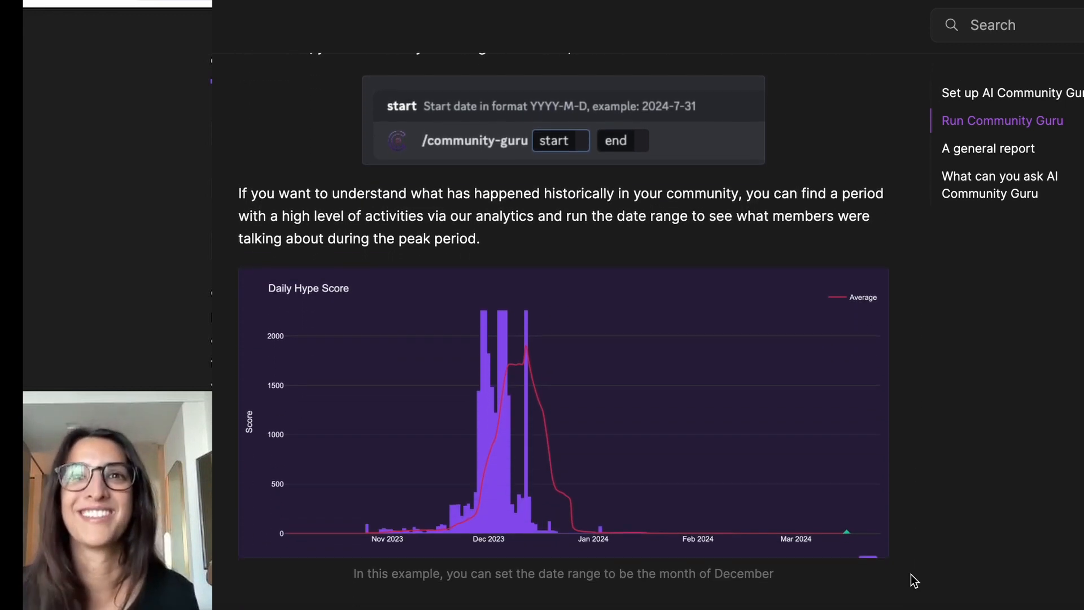
scroll("down", 3)
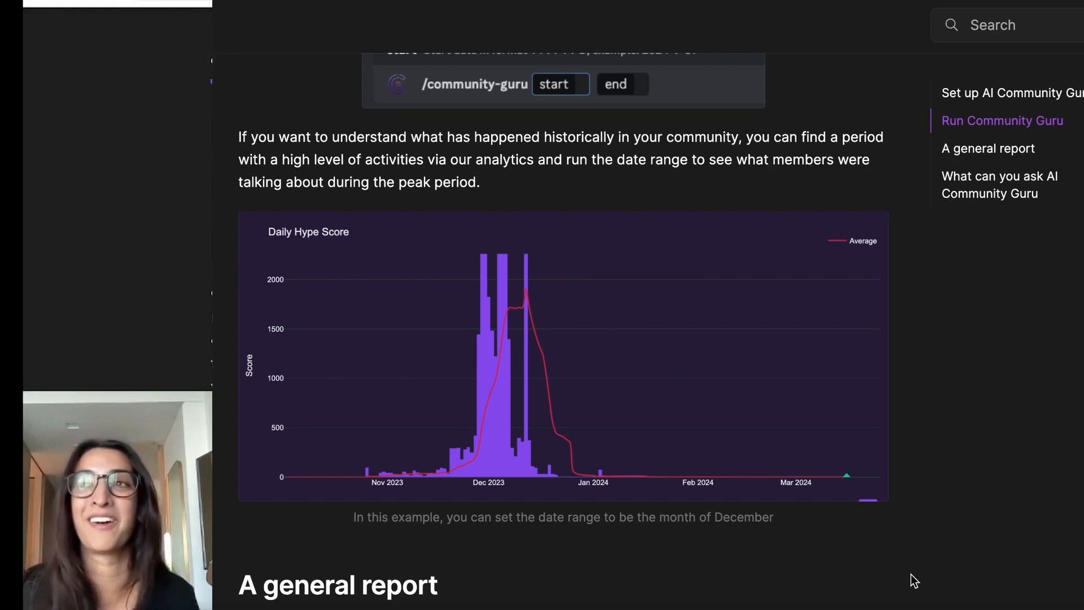
scroll("down", 3)
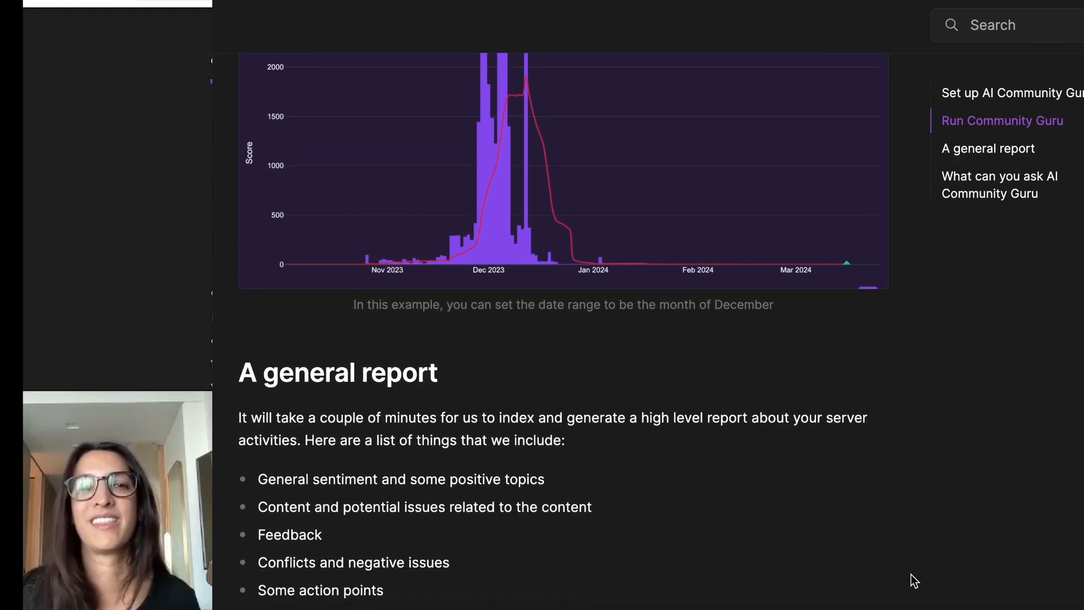
scroll("down", 3)
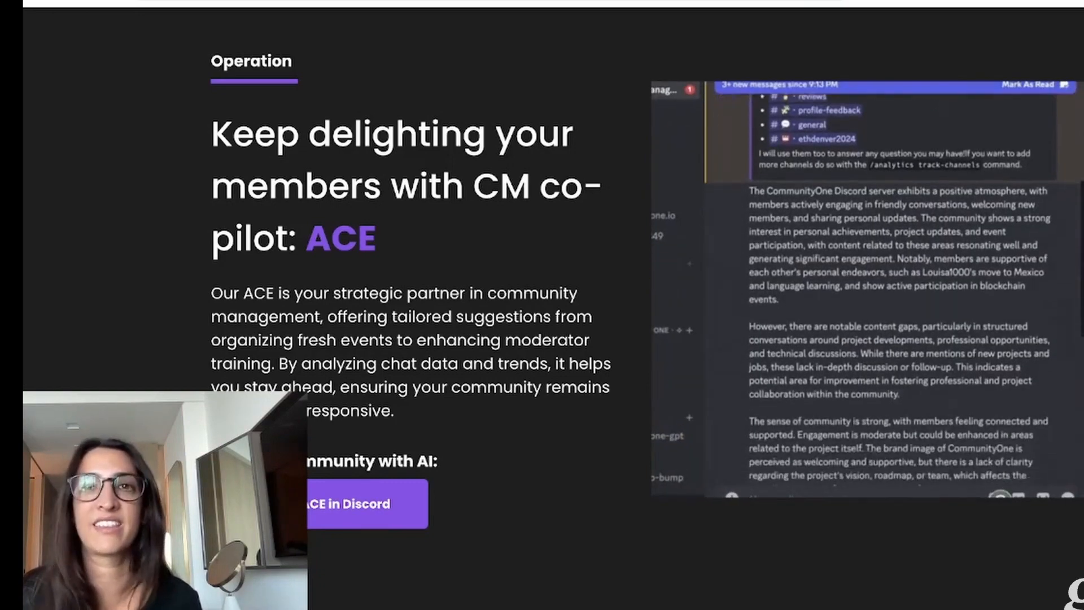
- View the 'CM co-pilot: ACE' section while its demo generates a community report
type("what kind o")
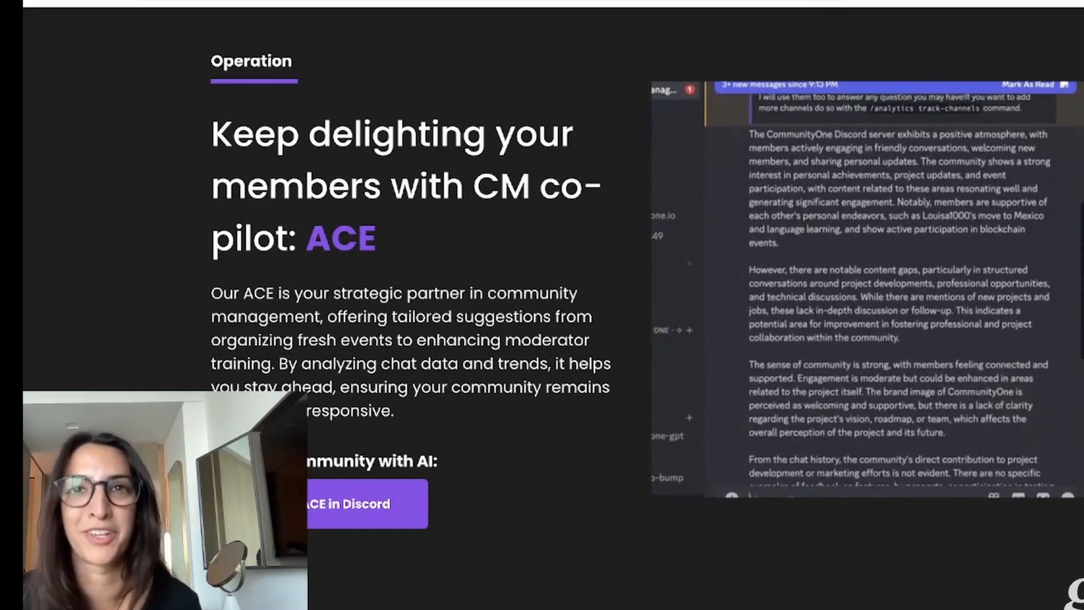
type("what kind of events can i host to be")
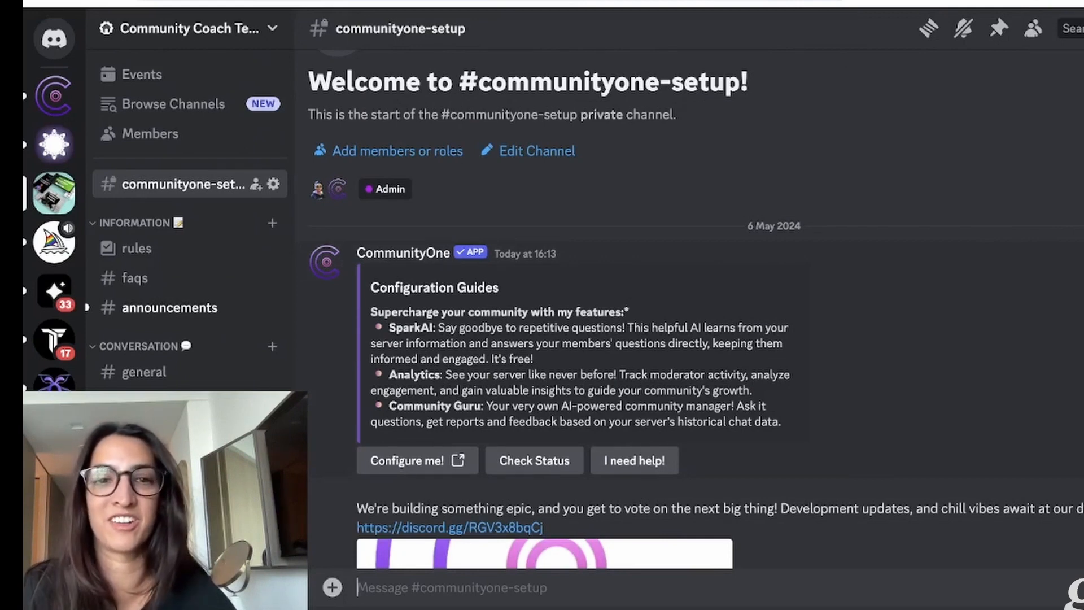
- Scroll the #communityone-setup channel to the bot's Configuration Guides message
scroll("down", 3)
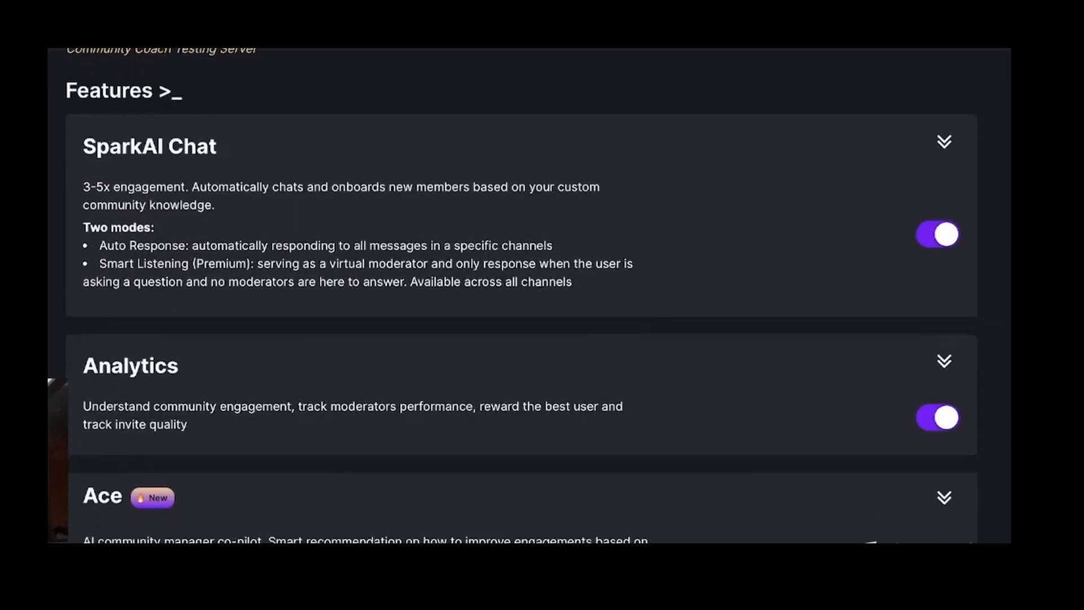
- Scroll the Features page to show the SparkAI Chat, Analytics and Ace toggles switched on
scroll("down", 3)
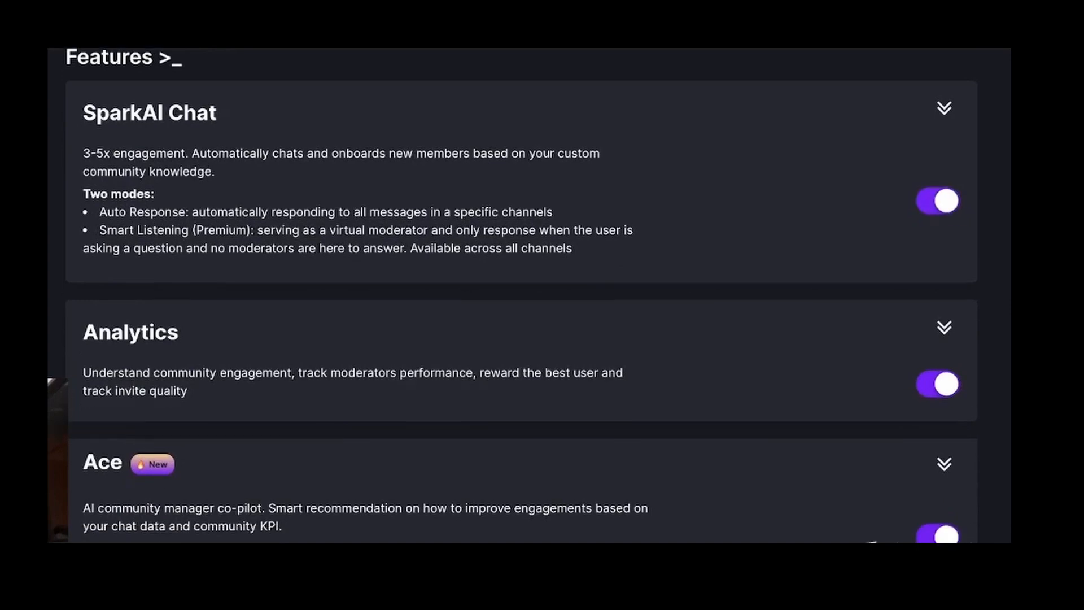
scroll("down", 3)
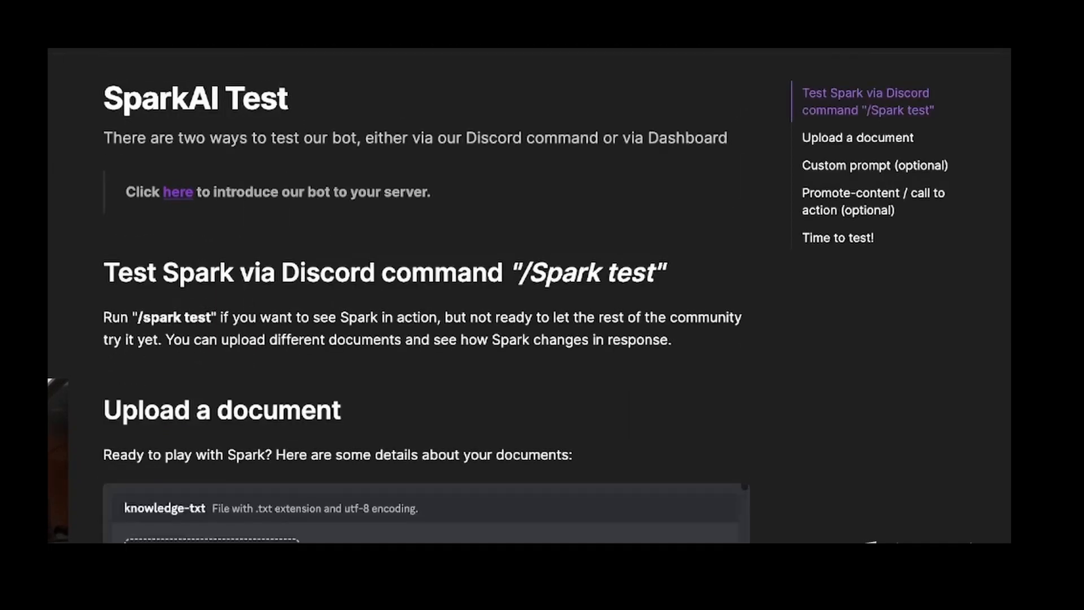
- Scroll the SparkAI Test docs down to the 'Upload a document' .txt file requirement
scroll("down", 3)
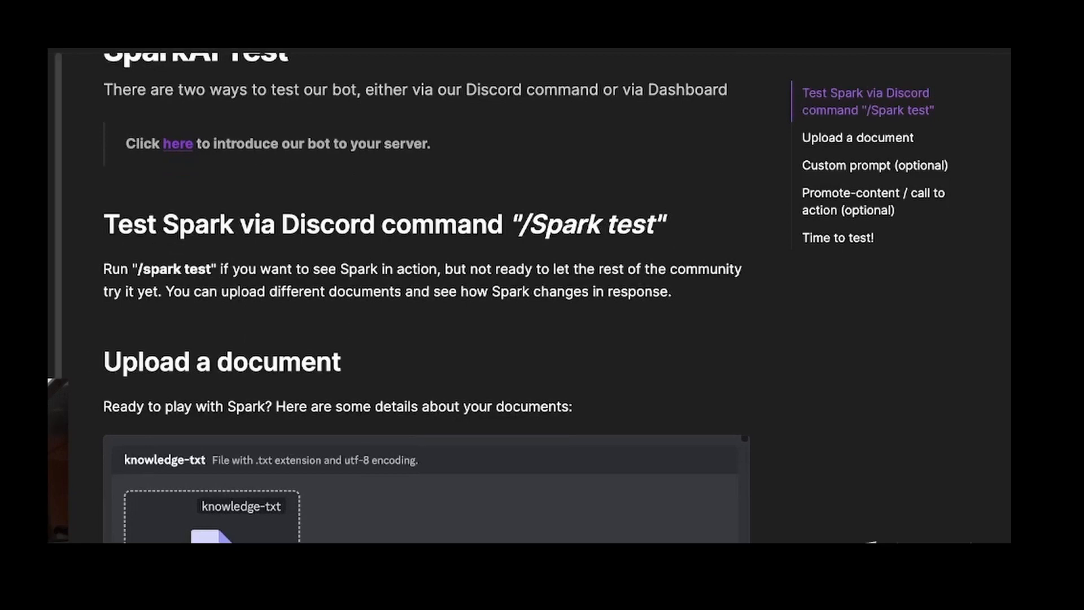
scroll("down", 3)
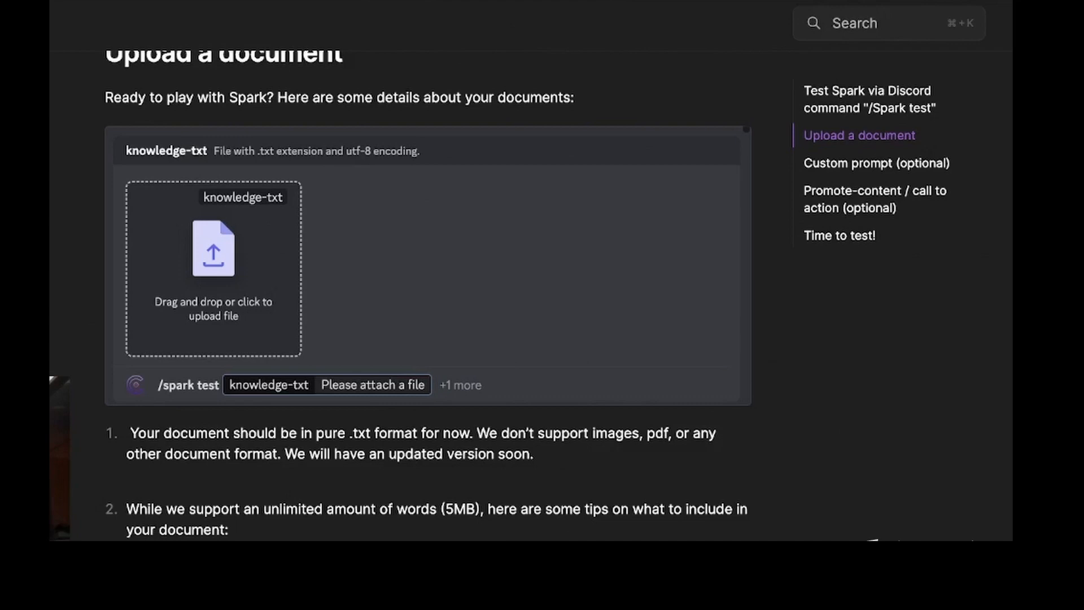
- Scroll past the Recommended and Not recommended formatting tables to the custom prompt example
scroll("down", 3)
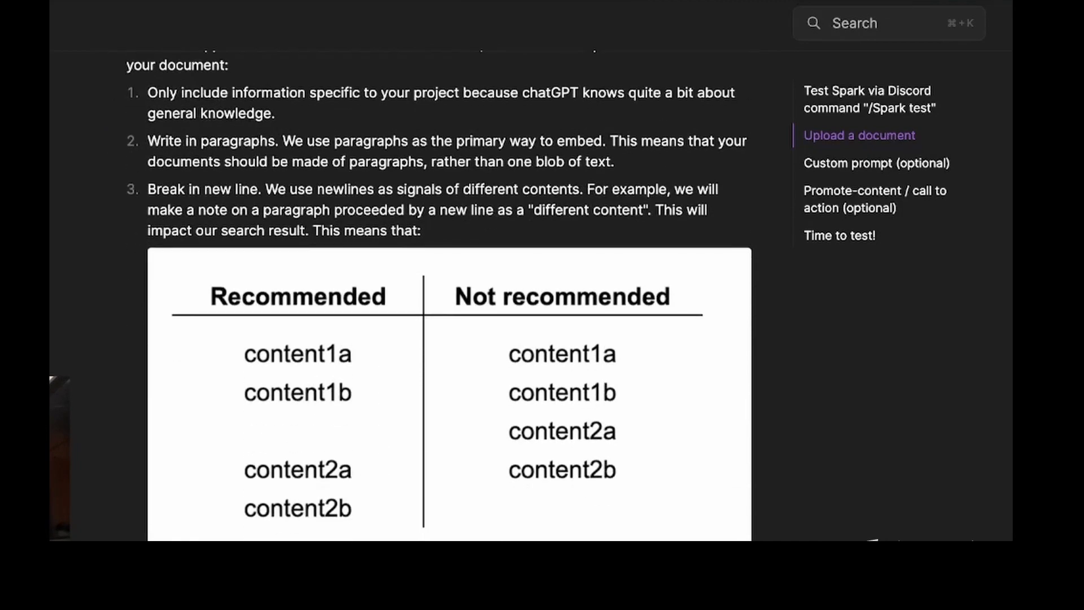
scroll("down", 3)
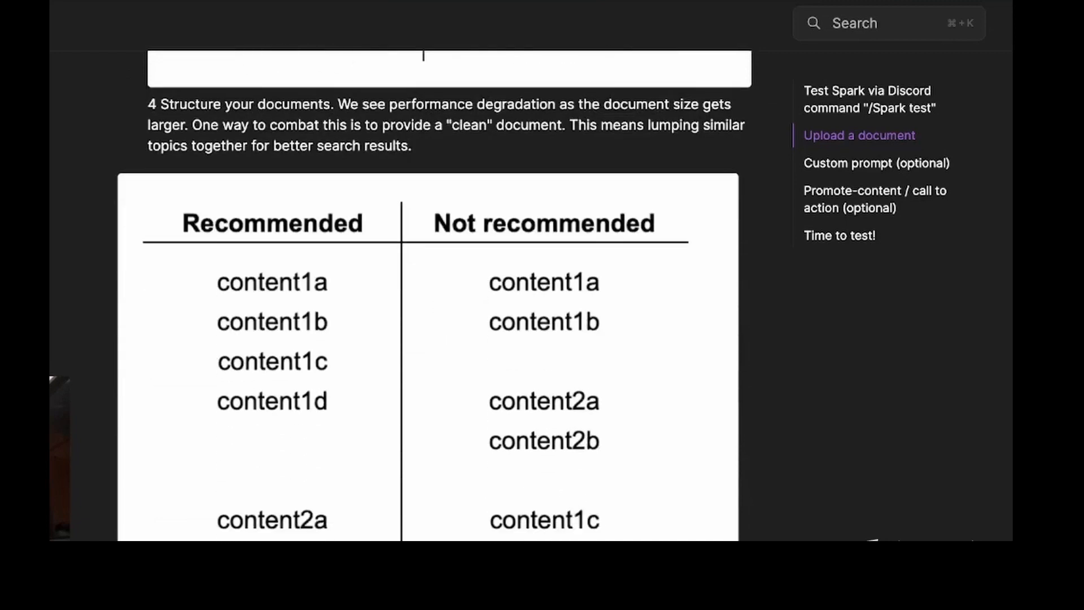
scroll("down", 3)
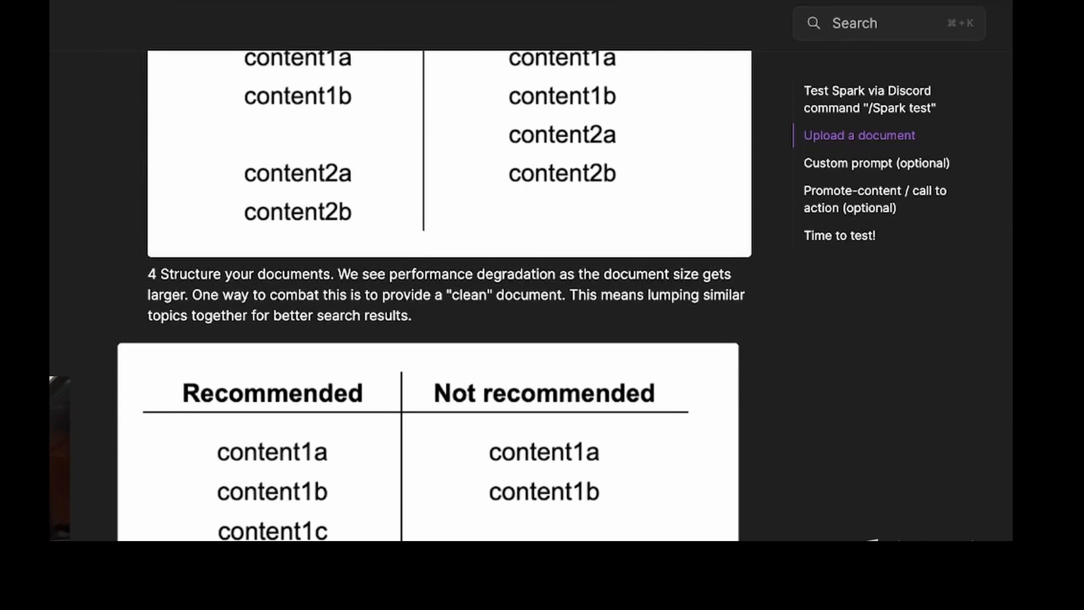
left_click(875, 163)
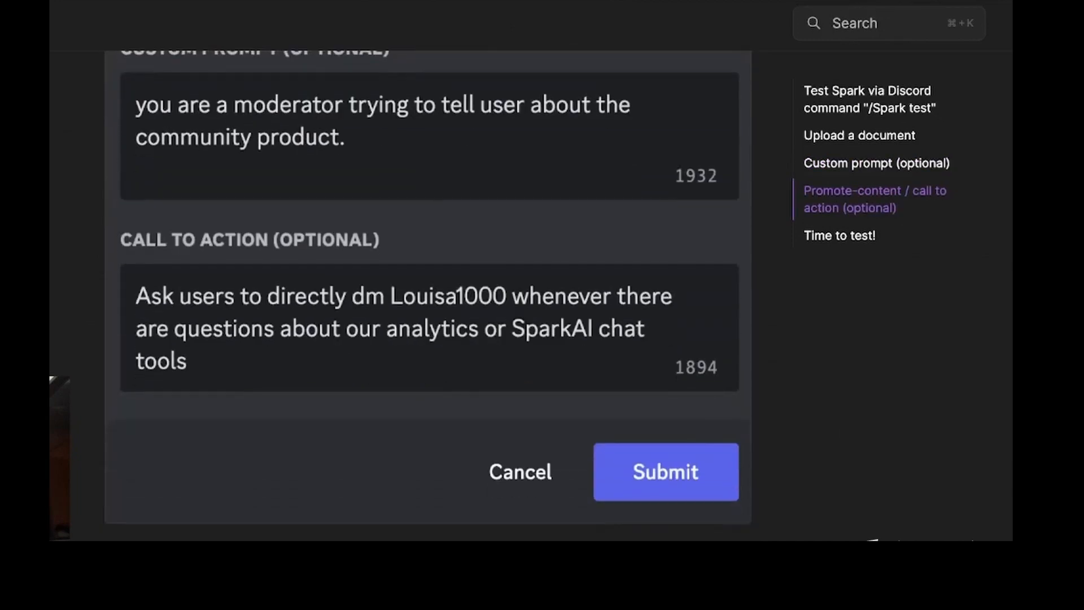
- Scroll down to the example 'Custom prompt' and 'Call to action' fields
scroll("down", 3)
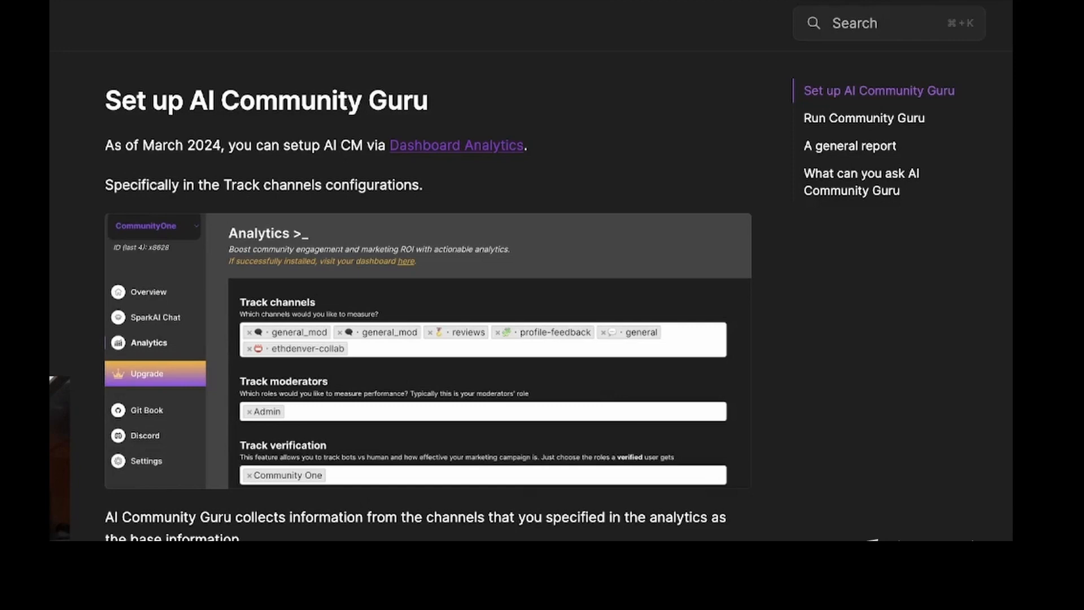
- Scroll the AI Community Guru docs from track-channels setup to the suggested questions list
scroll("down", 3)
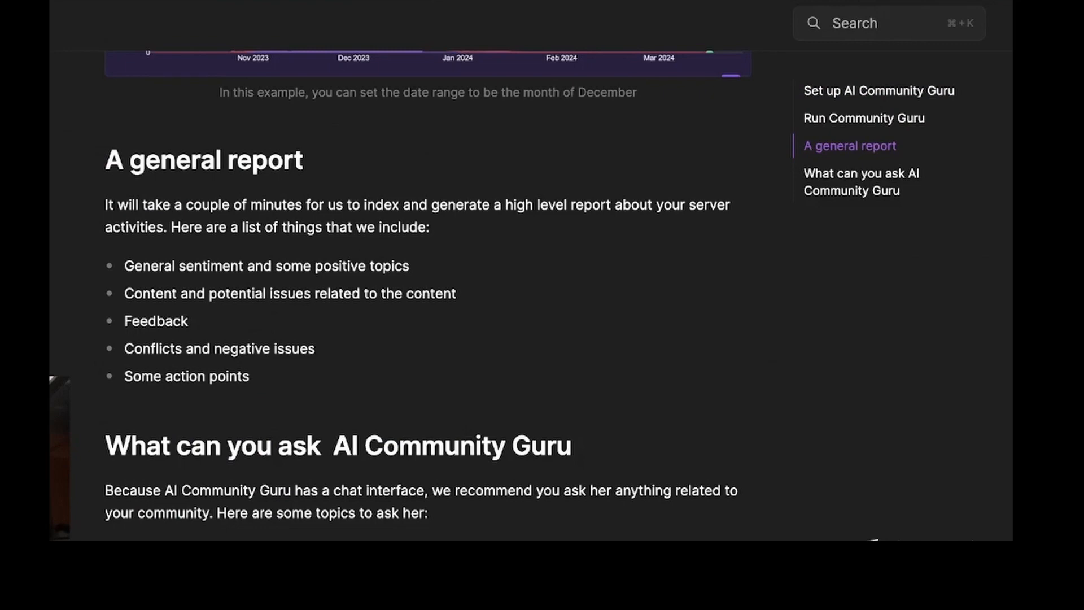
scroll("down", 3)
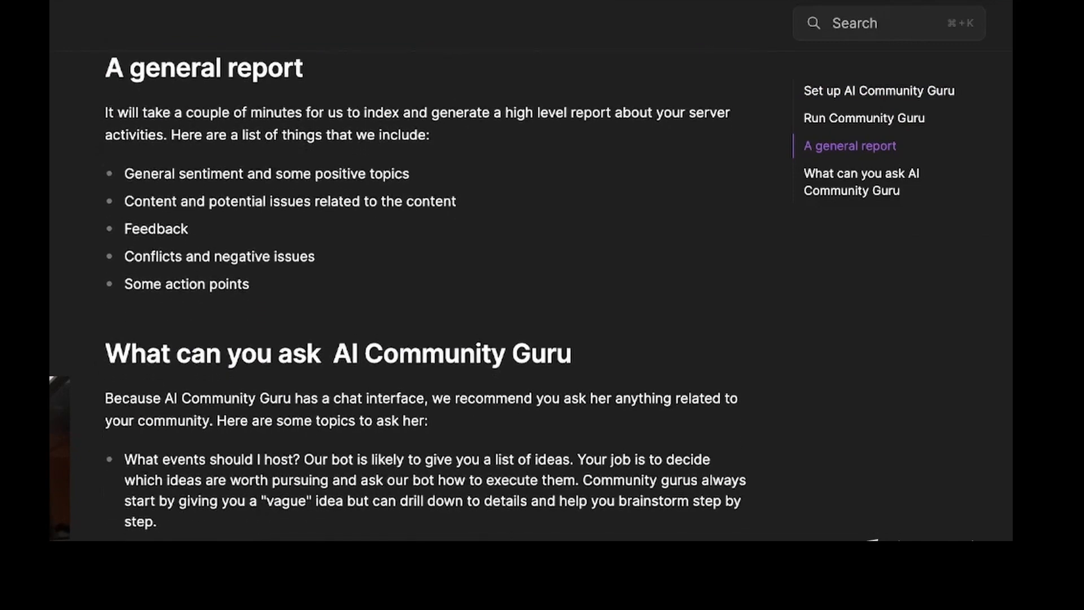
scroll("down", 3)
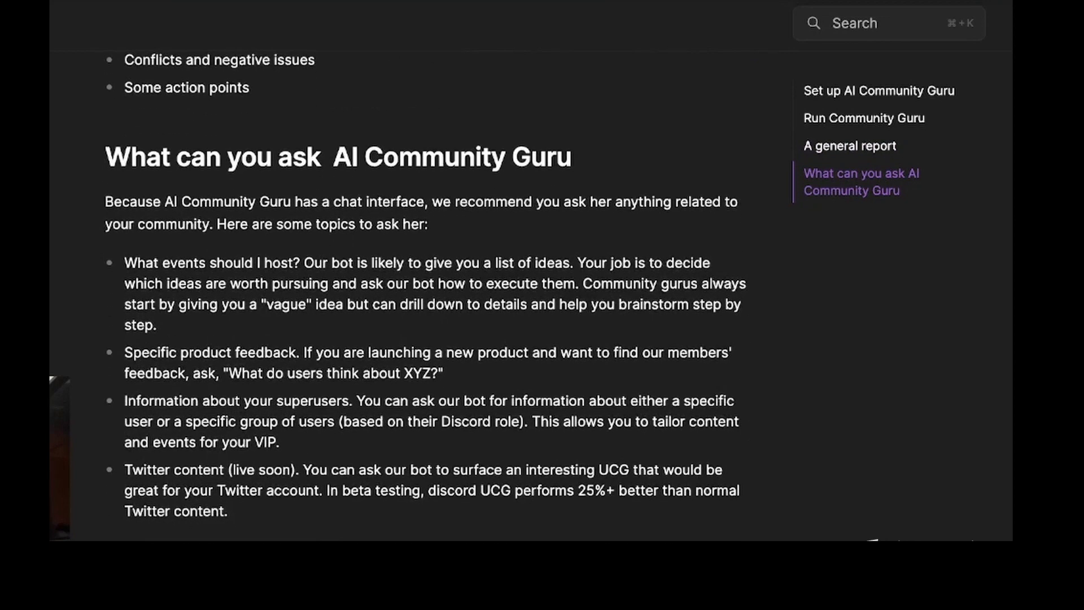
scroll("down", 3)
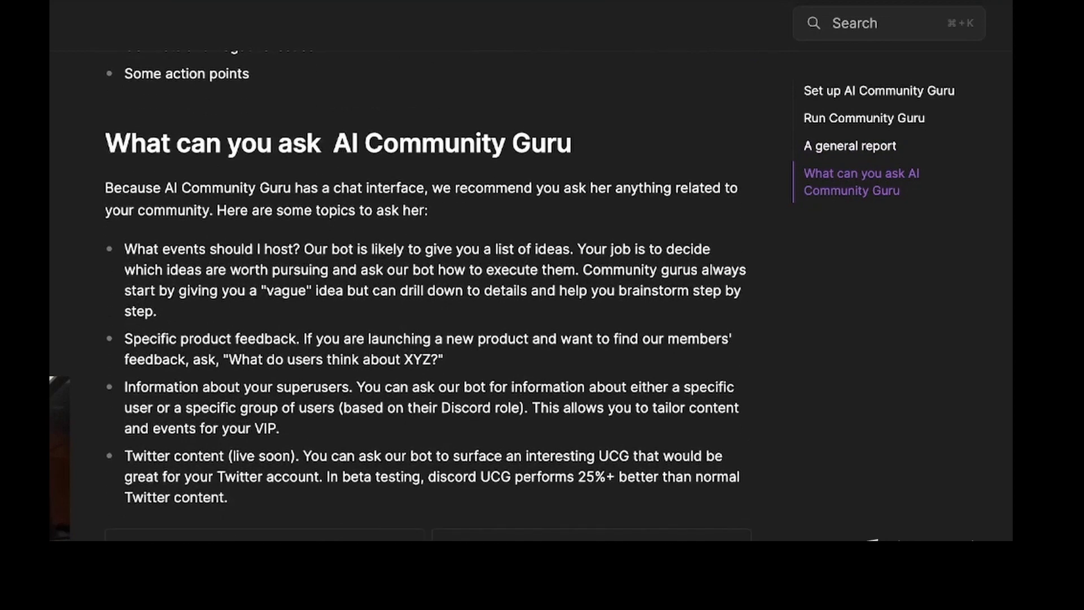